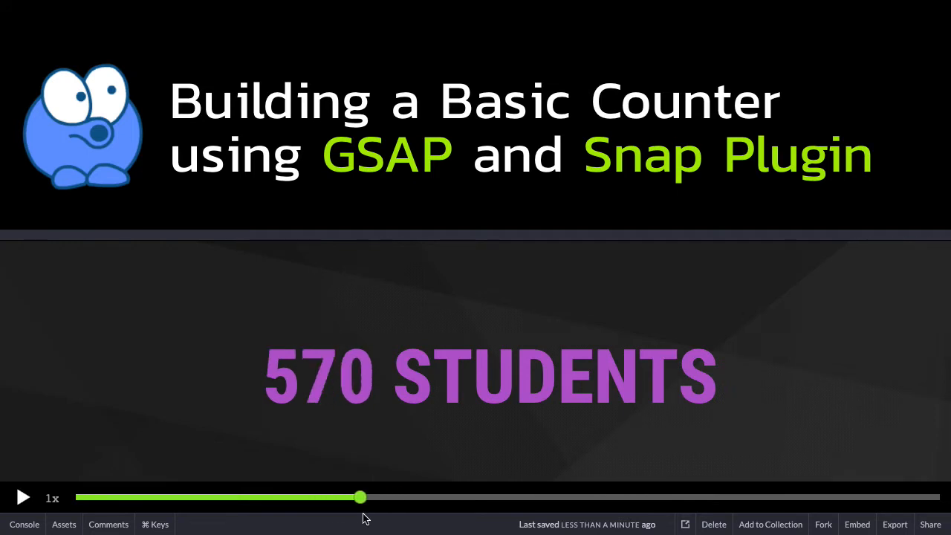
- Scrub the demo counter forward, then play it through to 2,000 STUDENTS and 195 COUNTRIES
drag(360, 496, 502, 496)
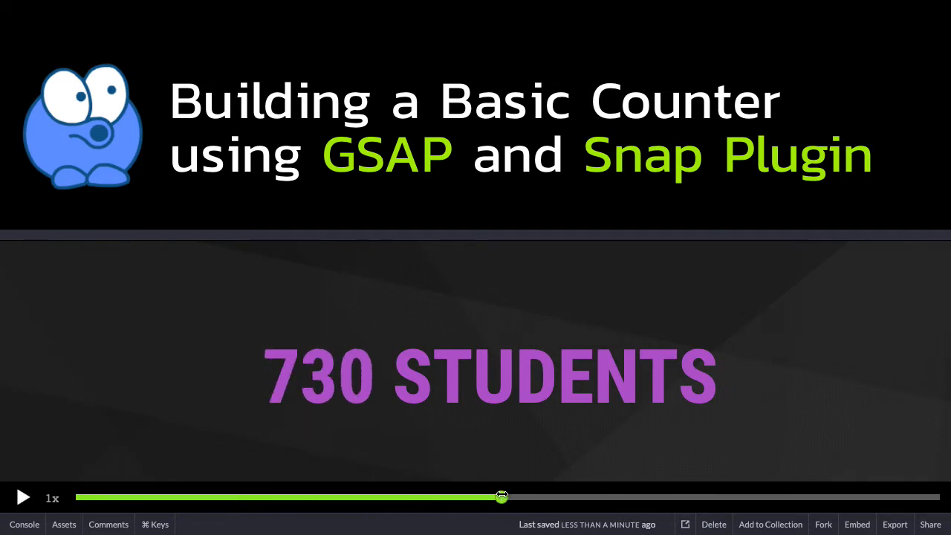
drag(502, 496, 666, 496)
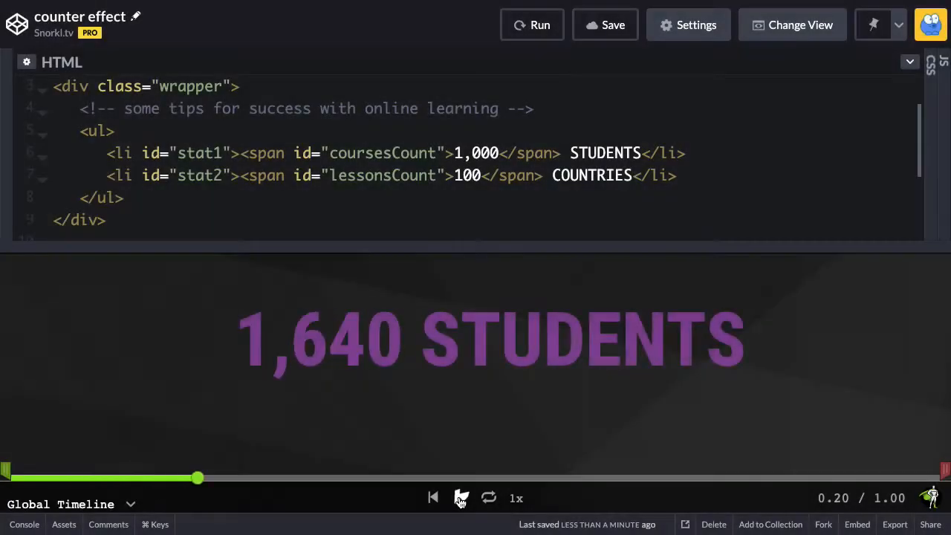
click(460, 498)
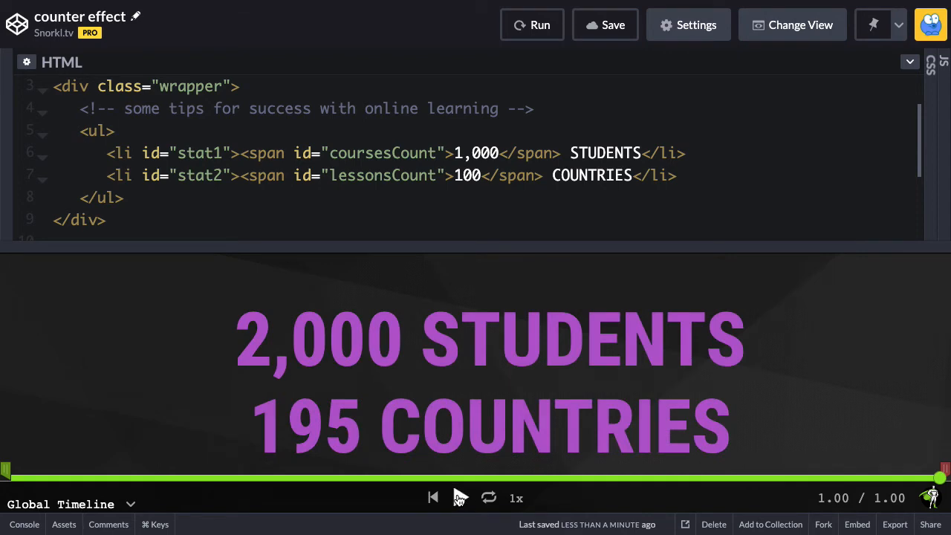
click(461, 498)
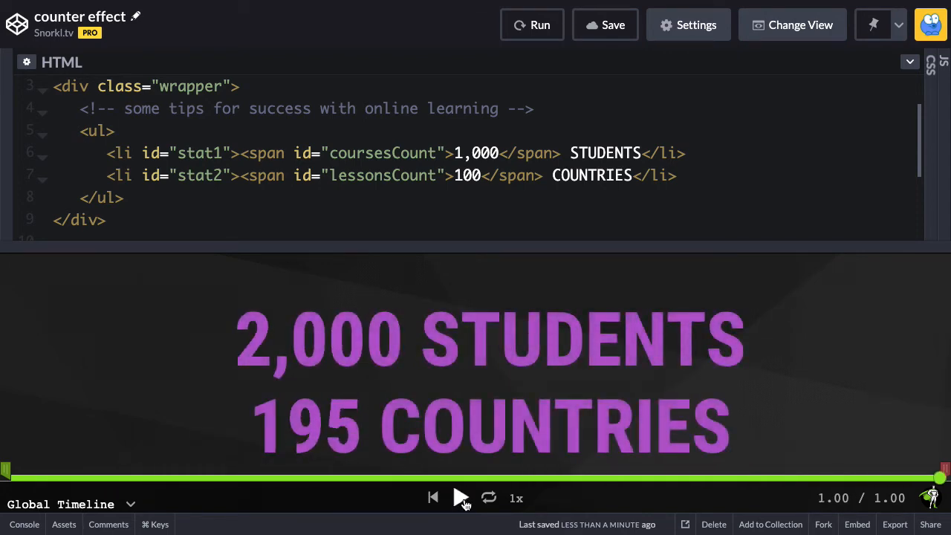
mouse_move(328, 389)
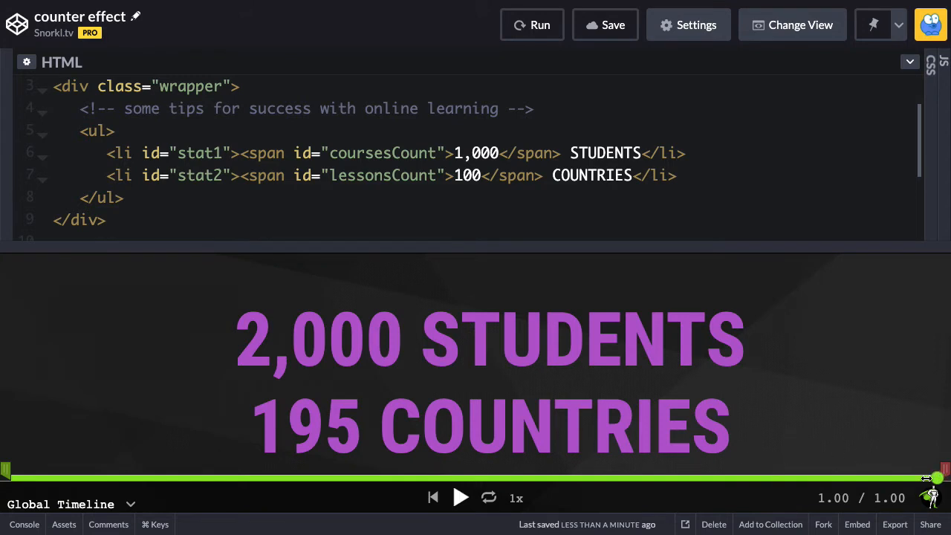
- Rewind the timeline scrubber to watch the comma-formatted counts change again
drag(933, 478, 236, 478)
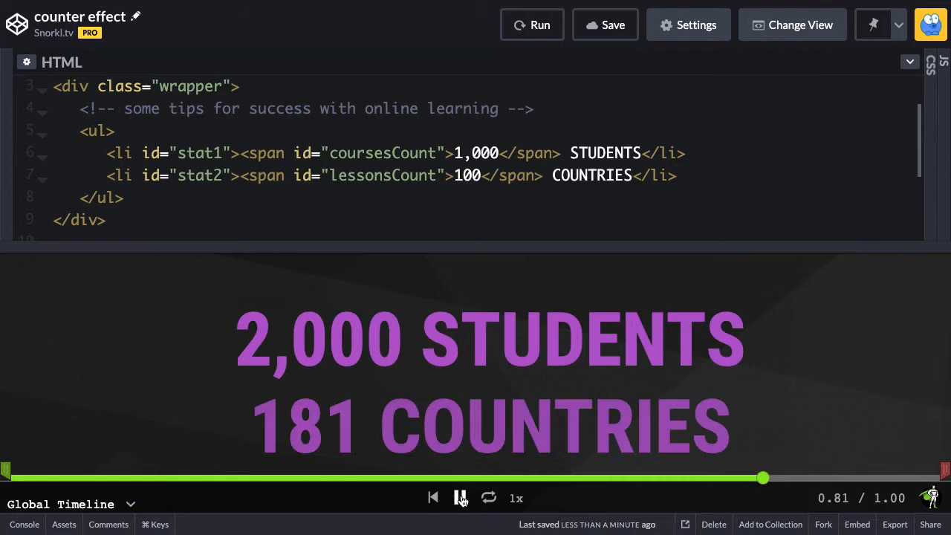
drag(761, 479, 336, 478)
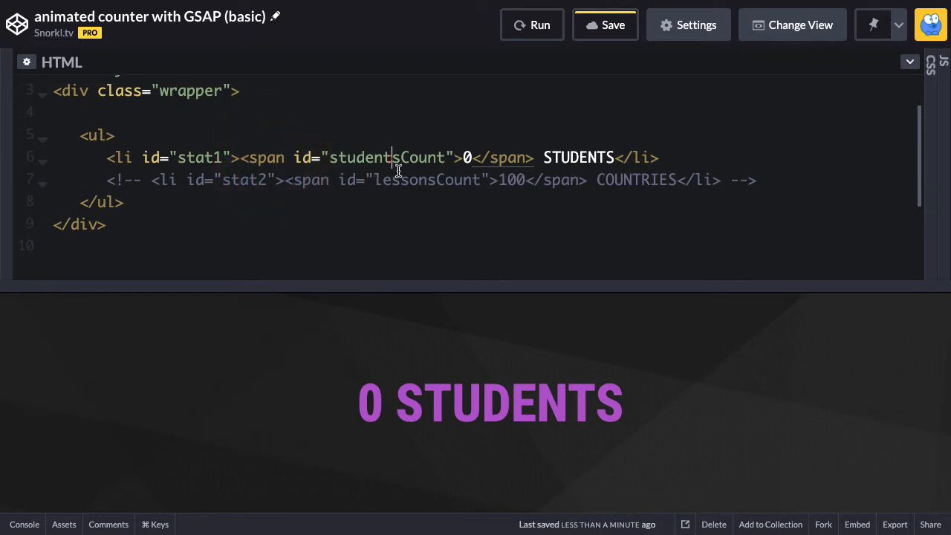
mouse_move(386, 419)
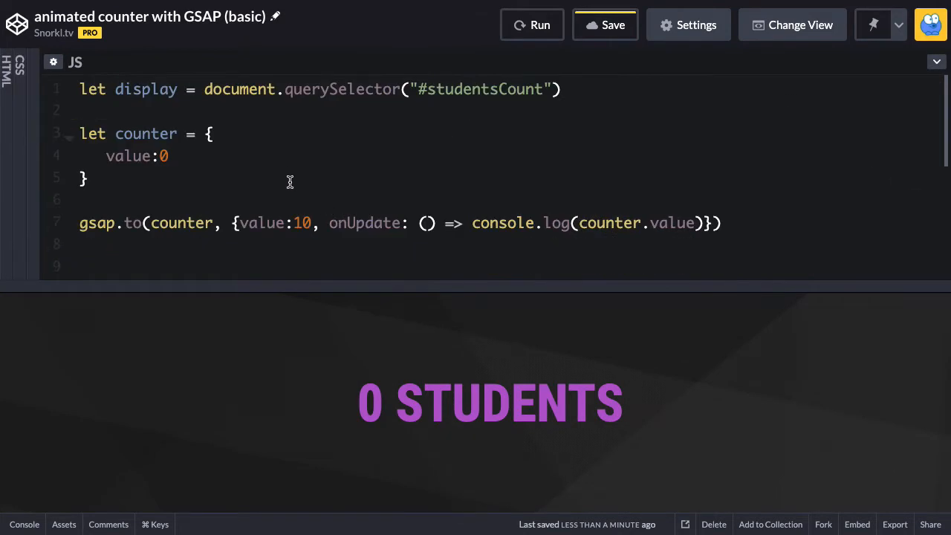
mouse_move(269, 157)
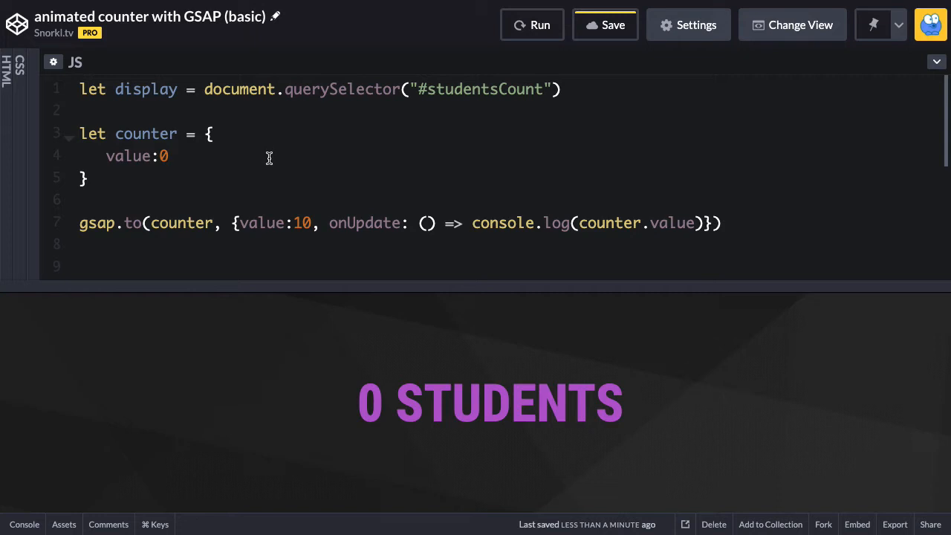
mouse_move(196, 160)
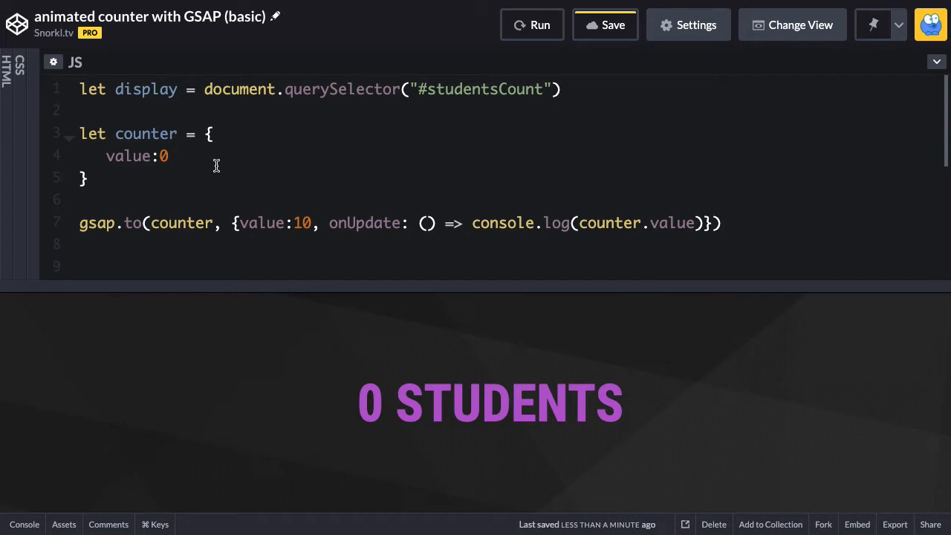
mouse_move(220, 182)
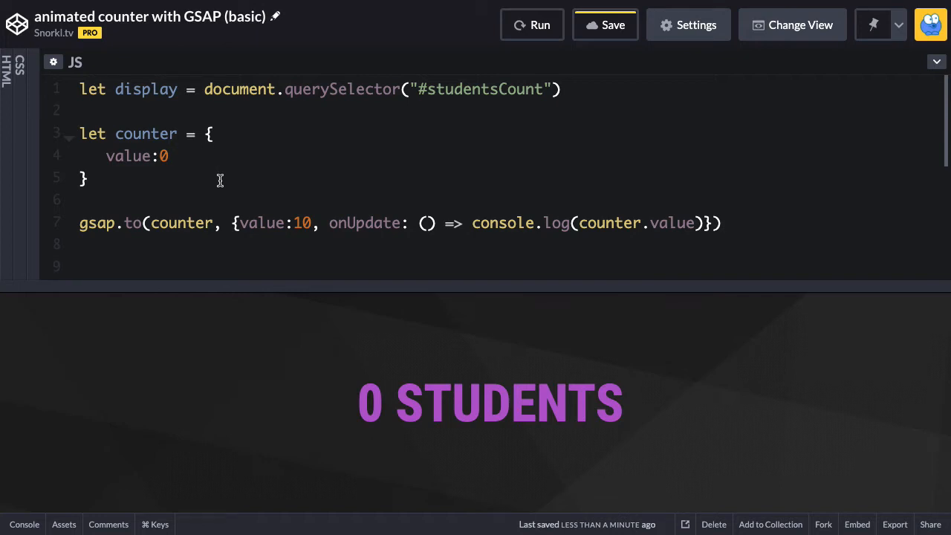
mouse_move(368, 407)
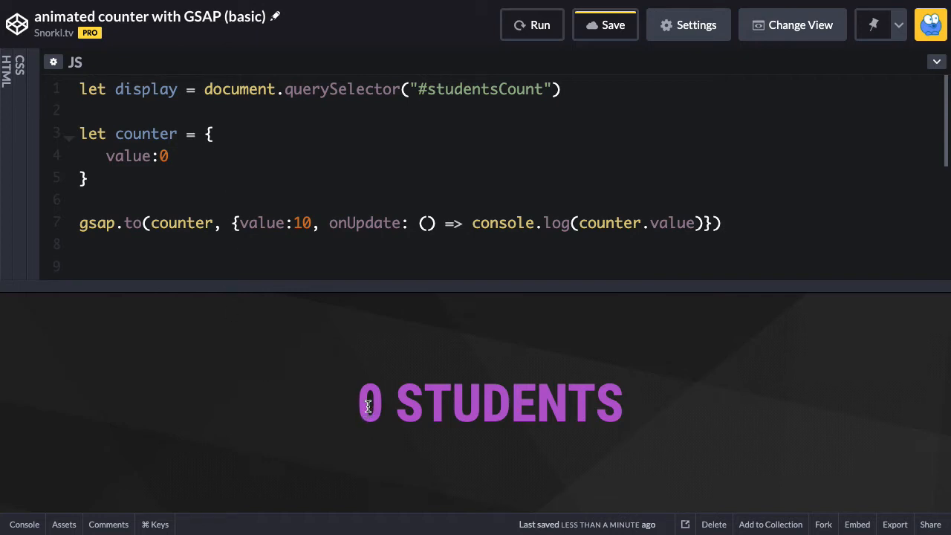
mouse_move(214, 159)
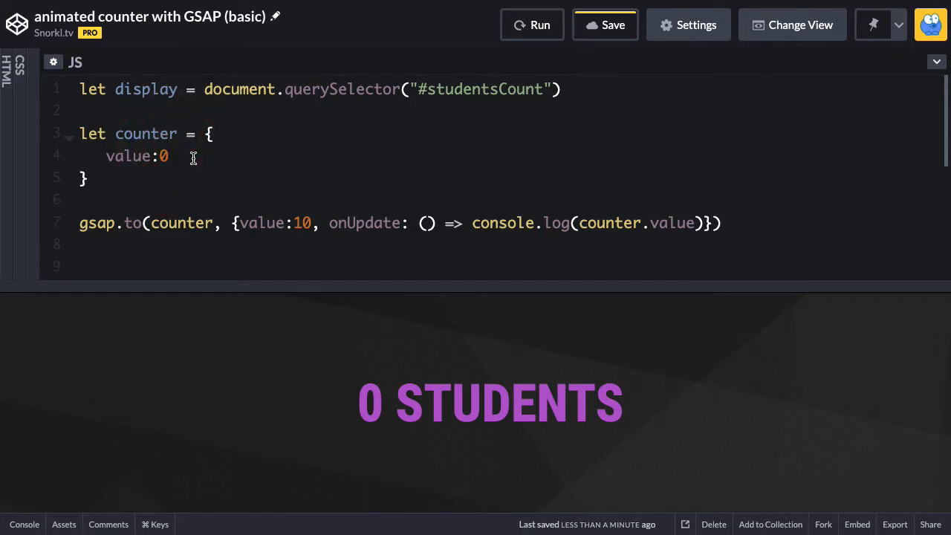
mouse_move(378, 404)
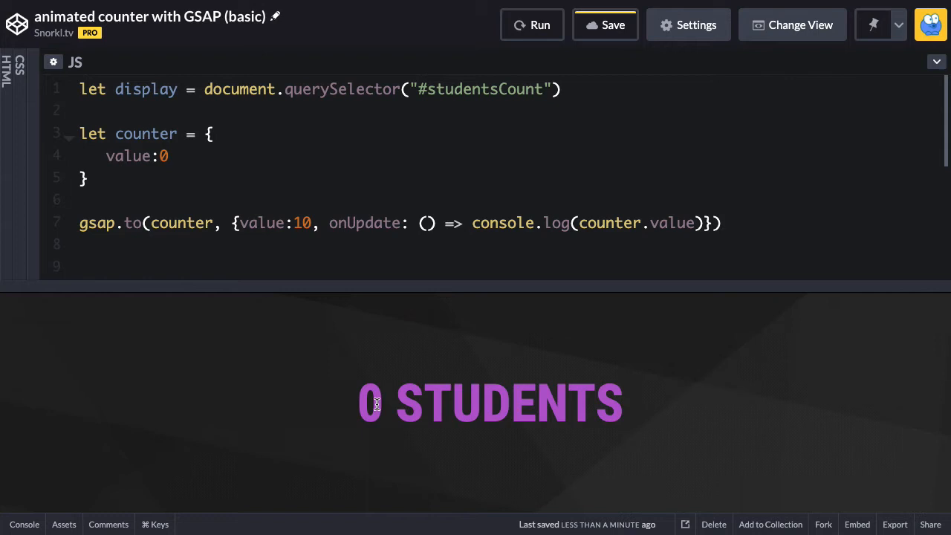
- Switch from the basic pen's HTML span to its JS panel with the counter tween to 10
click(173, 133)
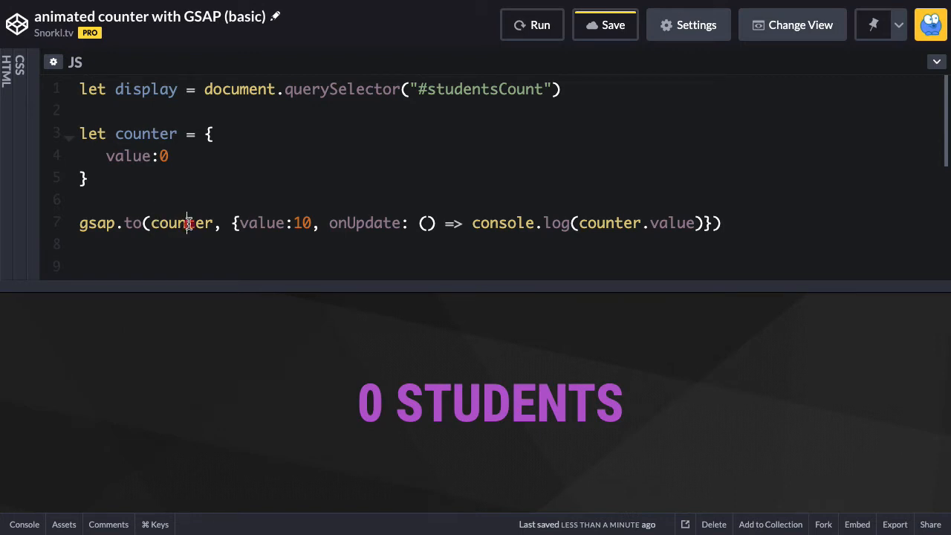
click(291, 223)
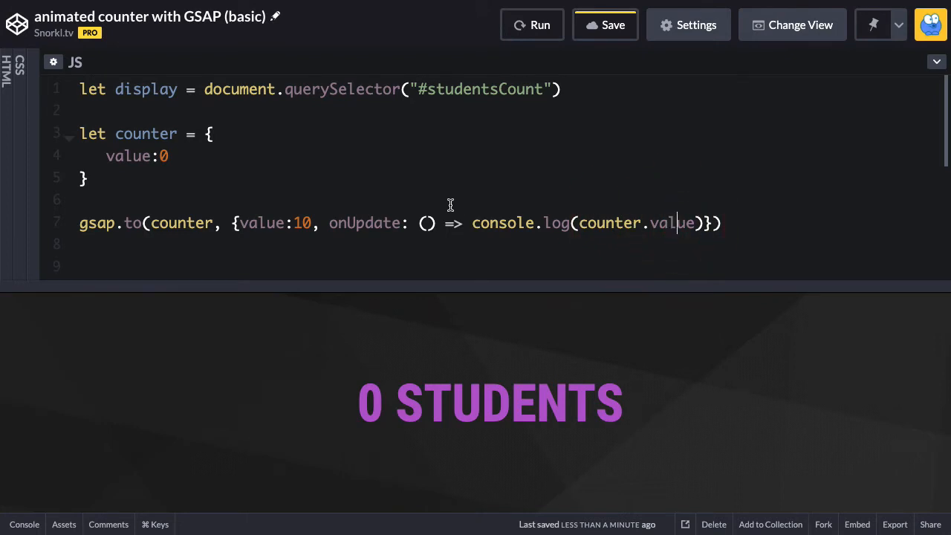
- Show the console and rerun the pen so the counter tween's logged values play out
click(23, 524)
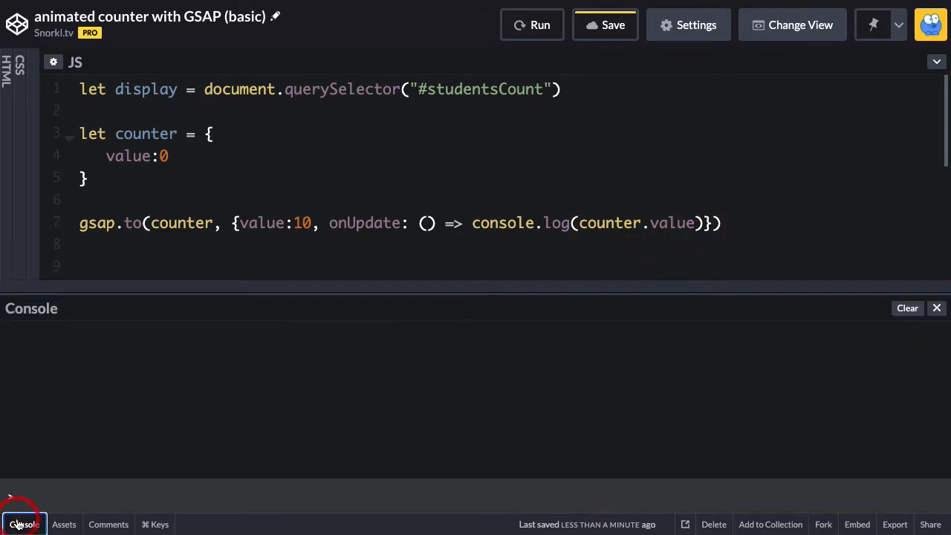
click(532, 24)
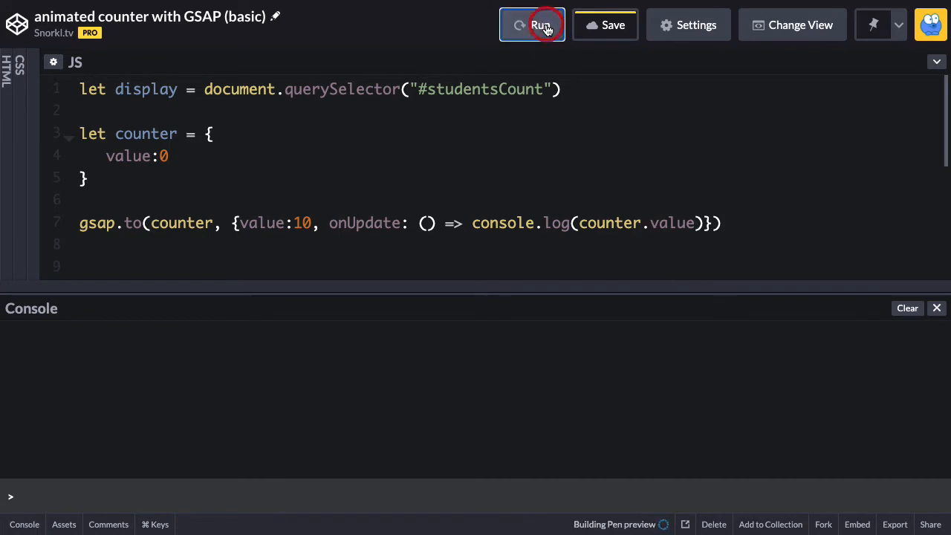
click(532, 23)
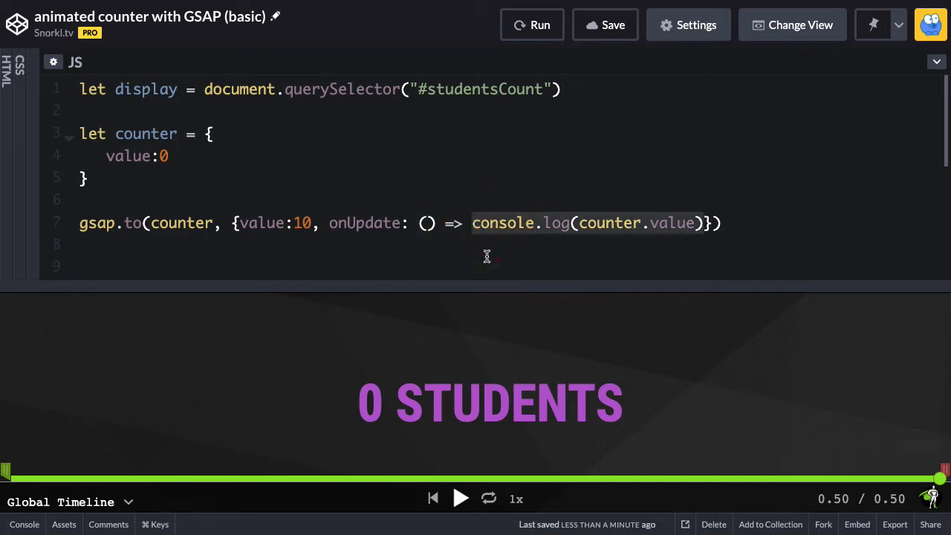
mouse_move(583, 208)
text(d)
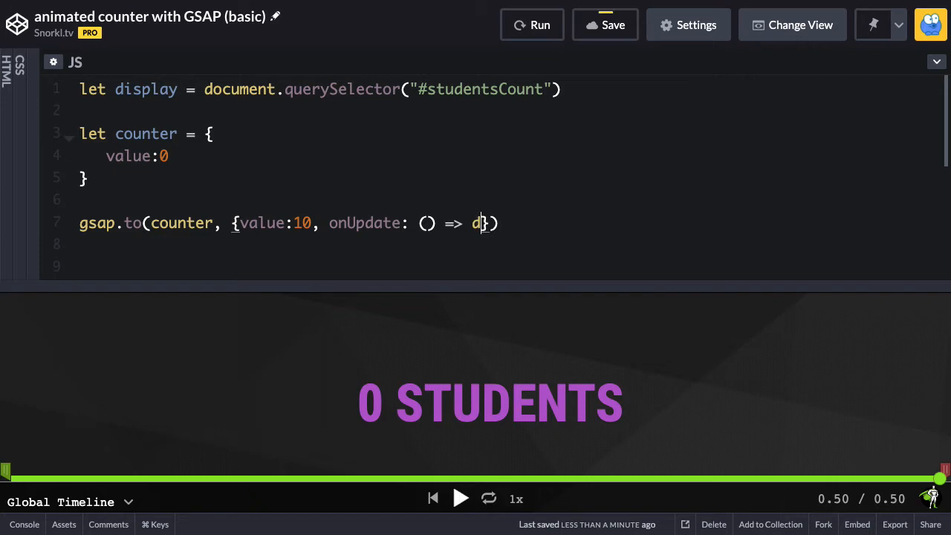
- Make onUpdate set display.innerText = counter.value and rerun the pen
text(isplay.in)
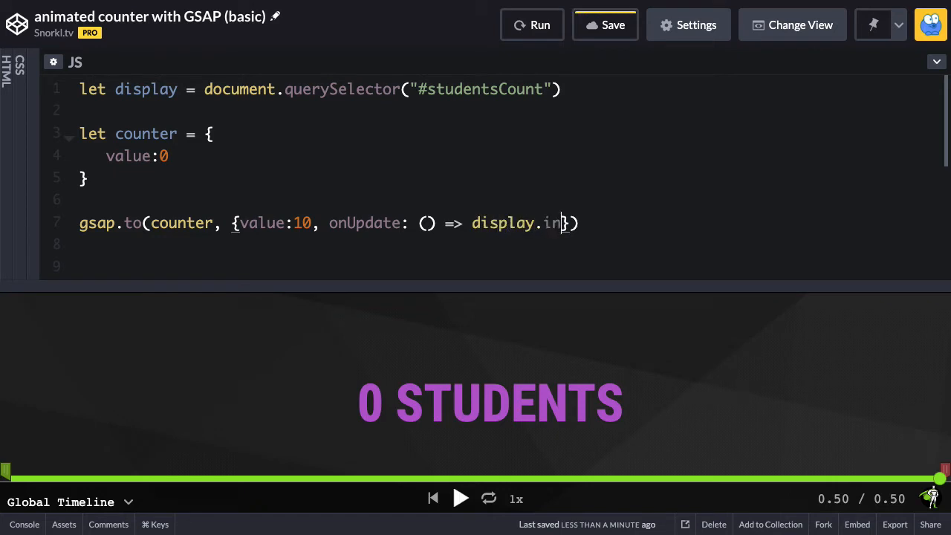
text(nerText =)
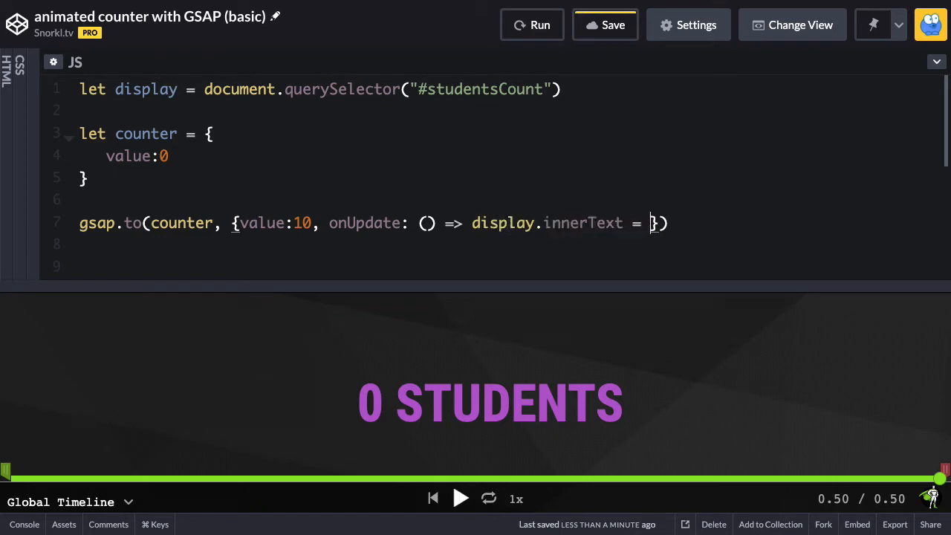
text(counter)
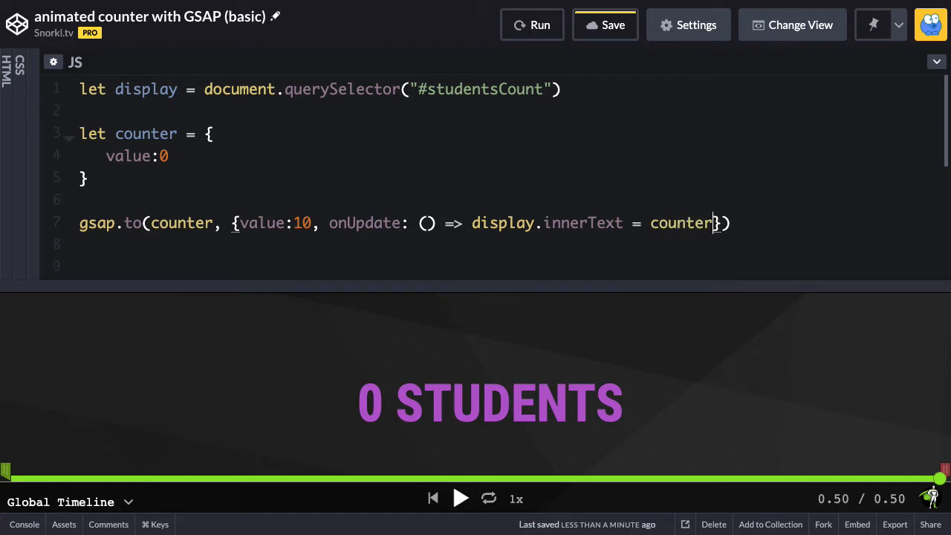
text(.value)
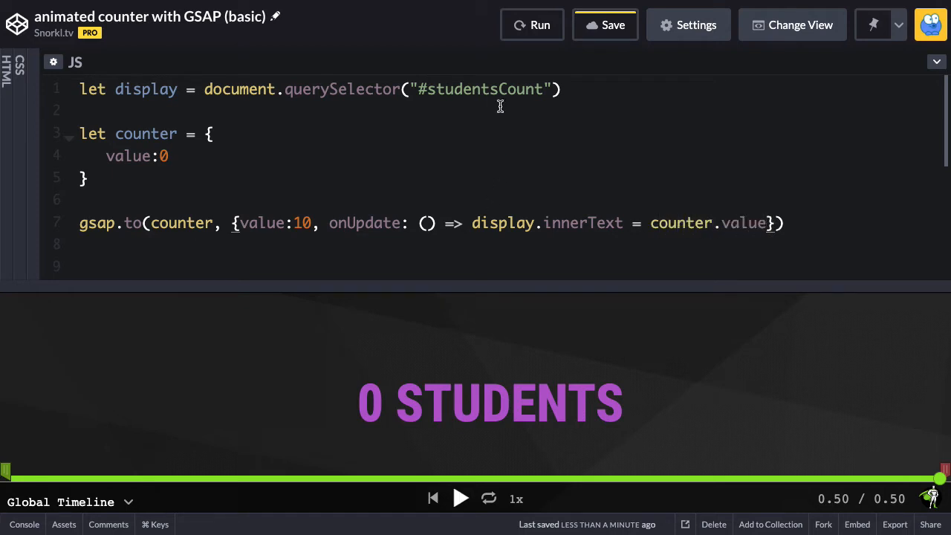
click(531, 24)
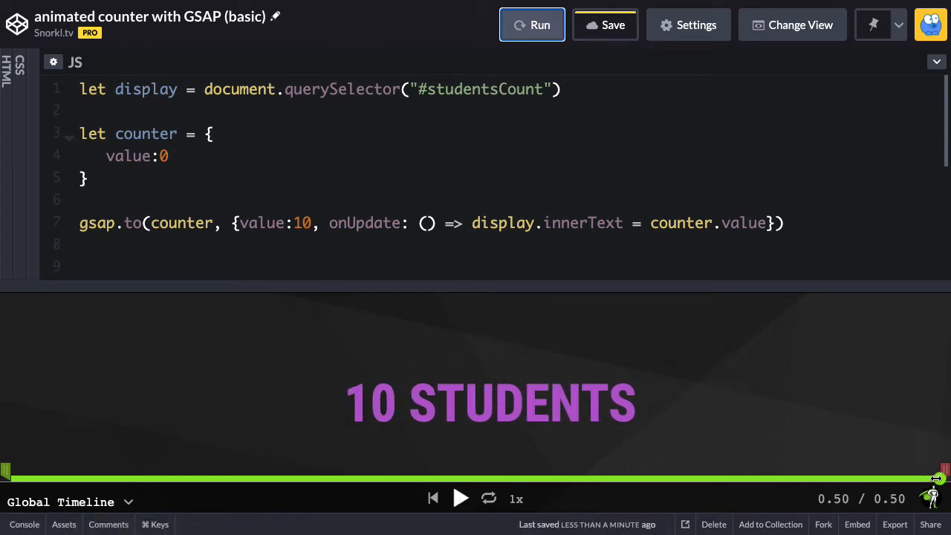
- Rewind the tween to reveal unrounded decimal counts like 5.4383 STUDENTS
drag(937, 478, 598, 479)
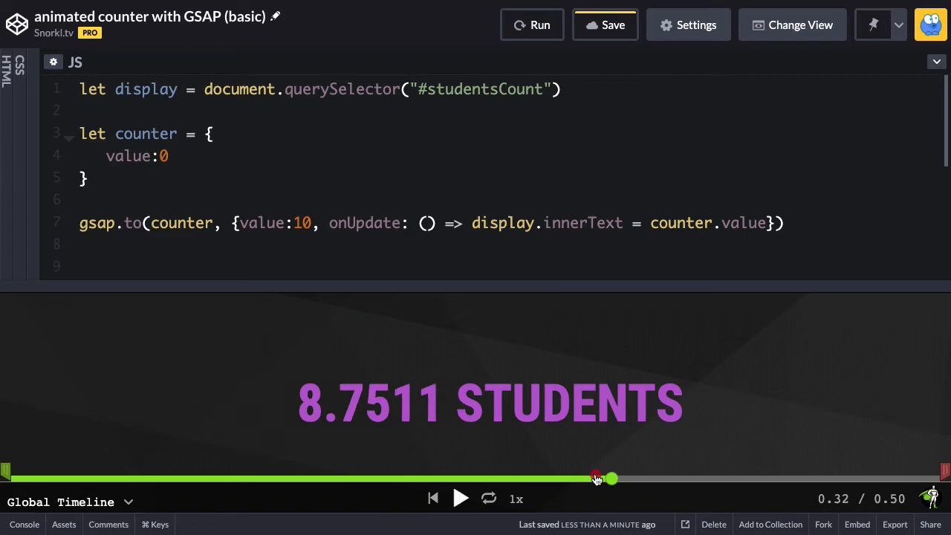
drag(608, 479, 312, 479)
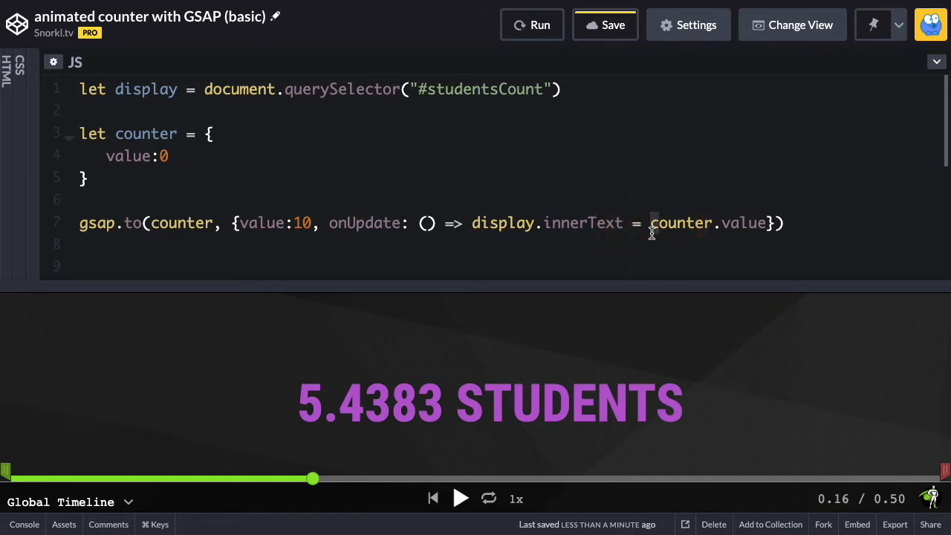
mouse_move(650, 223)
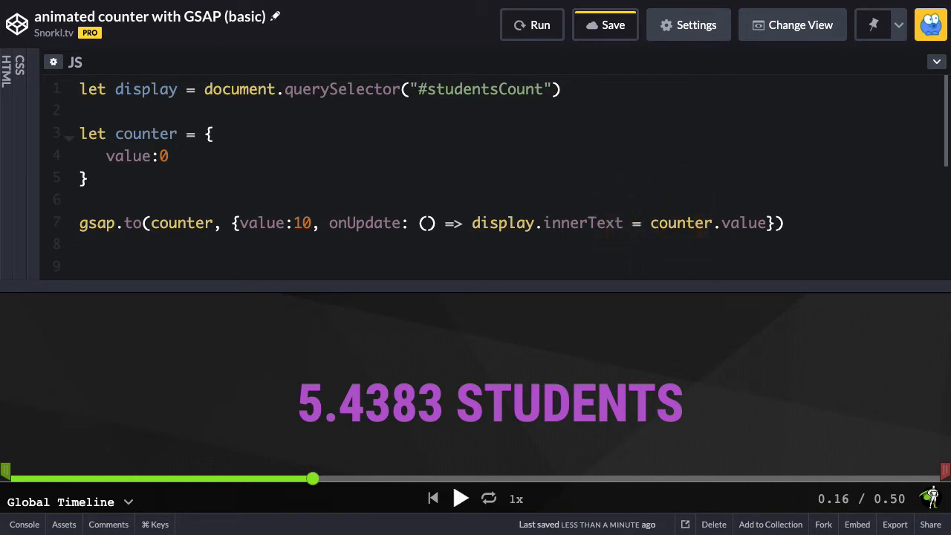
- Wrap counter.value in Math.round(), rerun, and scrub to confirm whole-number counts ending at 10
text(Math.r)
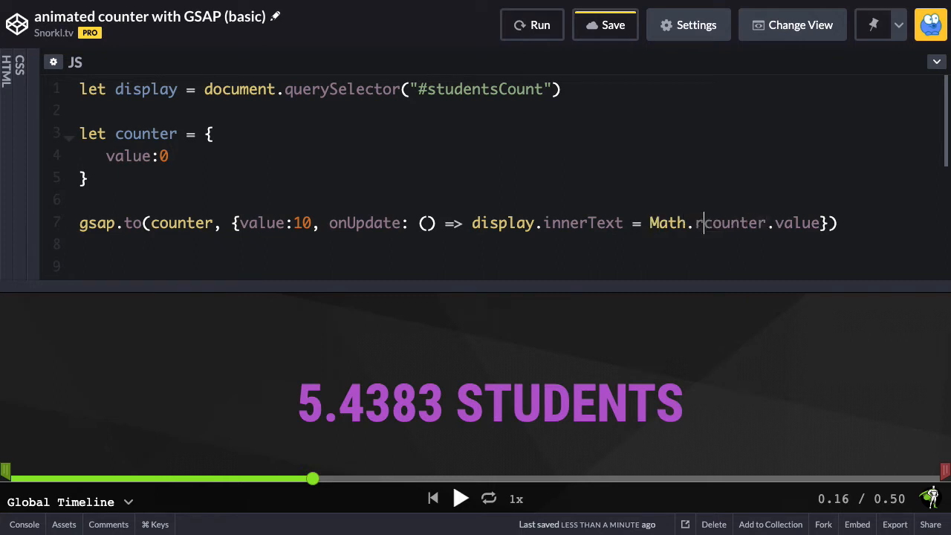
text(ound()
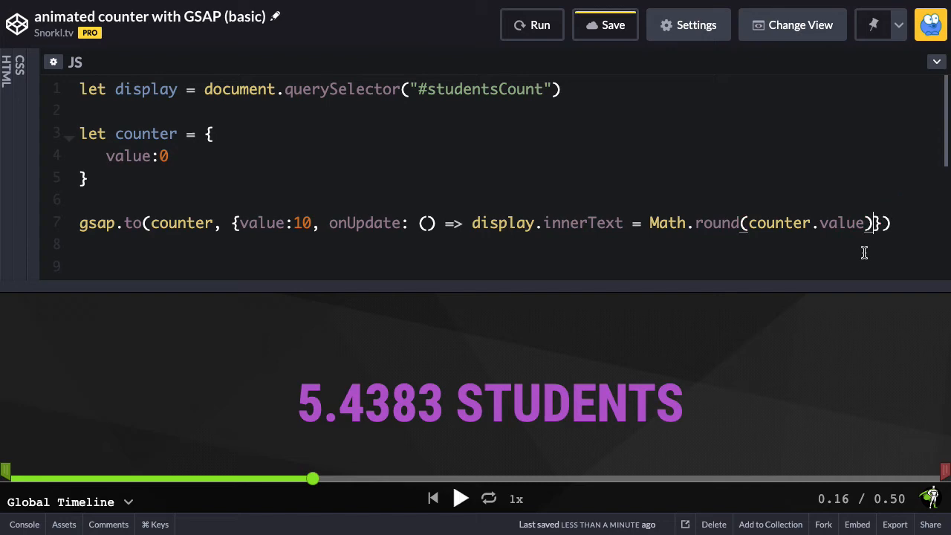
click(532, 23)
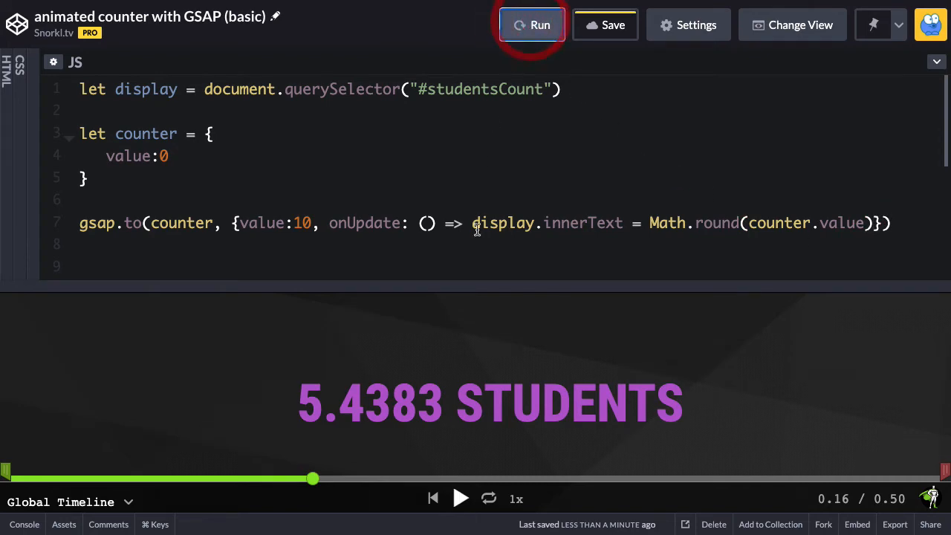
click(539, 24)
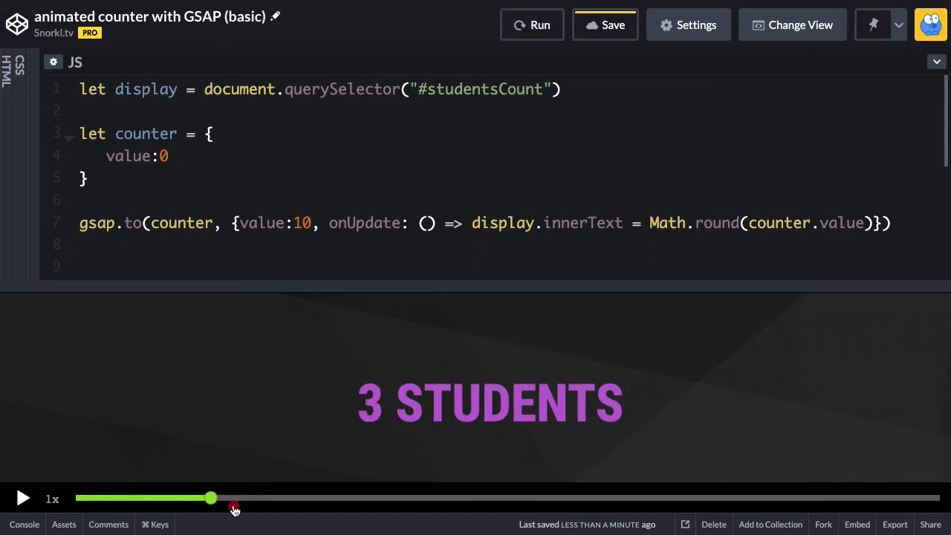
drag(210, 497, 938, 497)
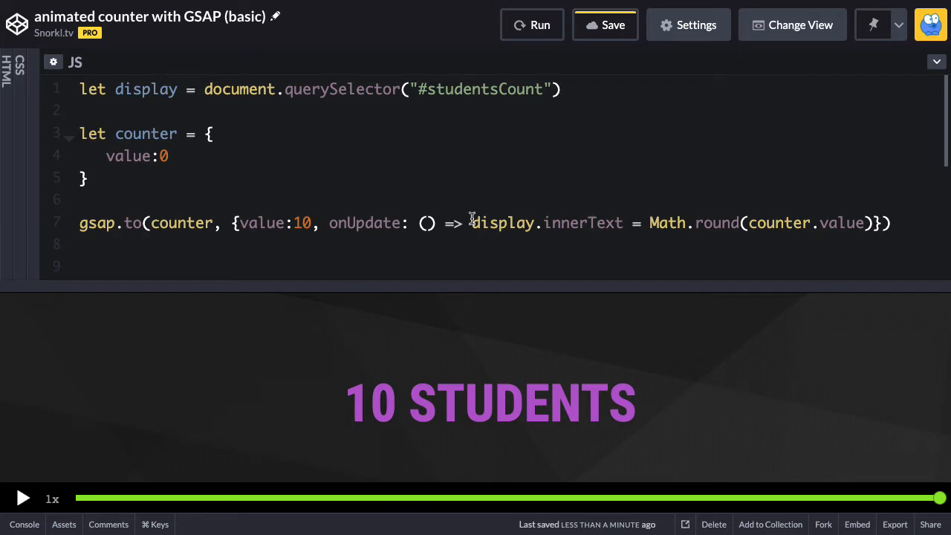
mouse_move(422, 211)
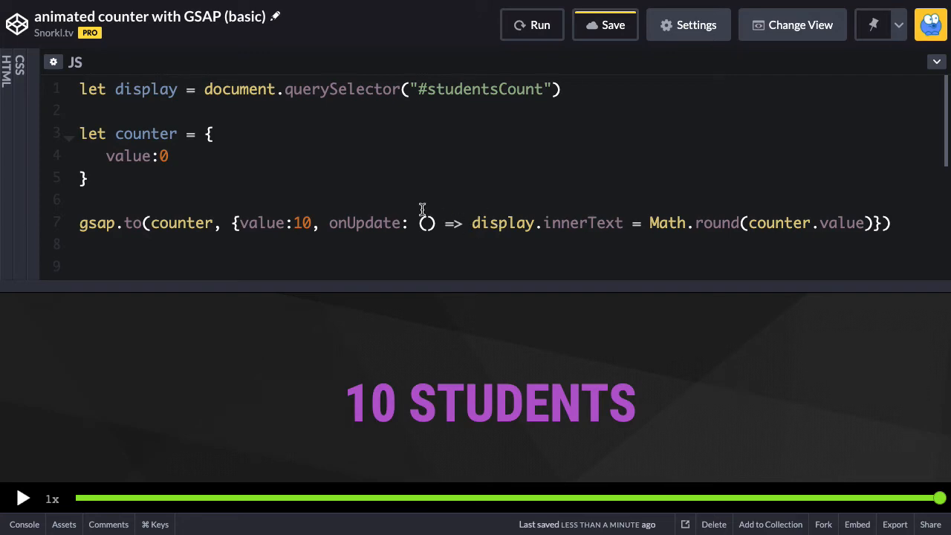
mouse_move(413, 452)
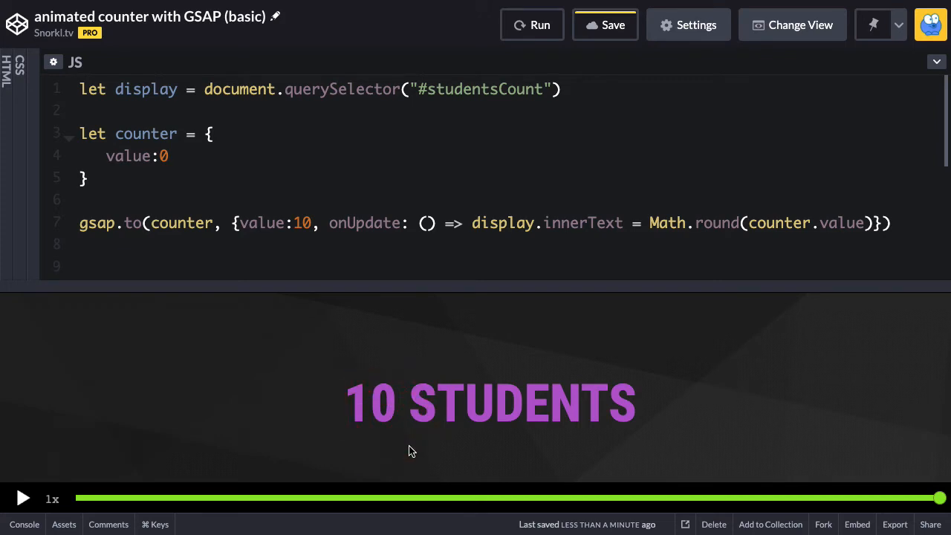
mouse_move(419, 401)
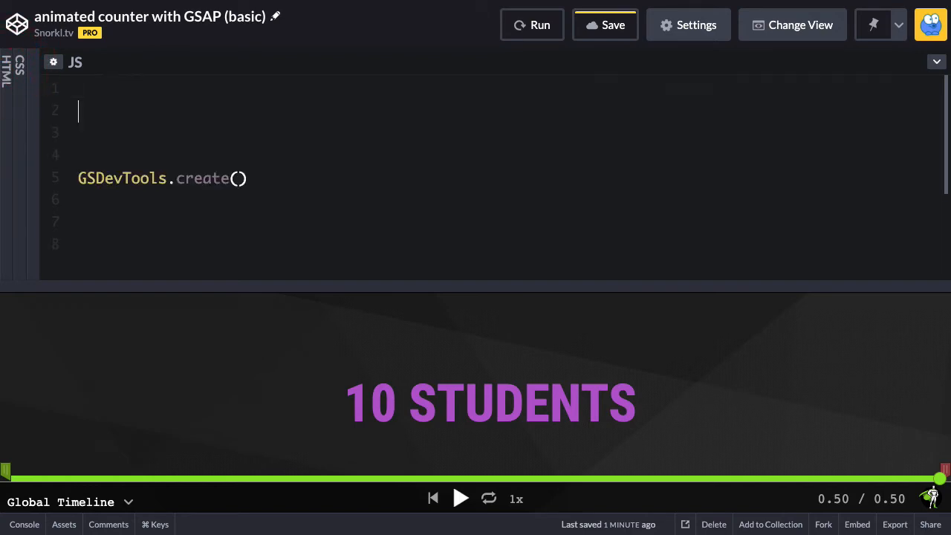
- Write gsap.to("#studentsCount", {innerText:10}) above GSDevTools.create()
text(gsap.)
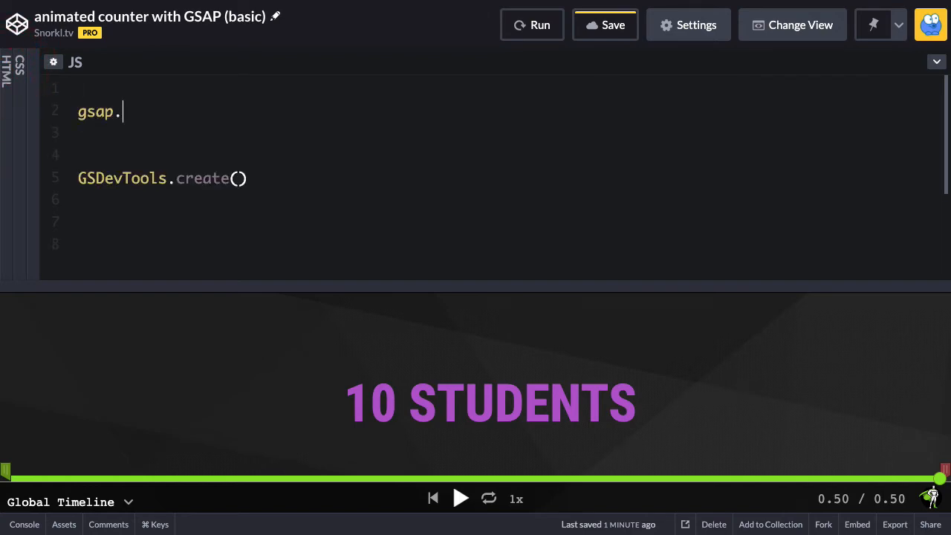
text(to())
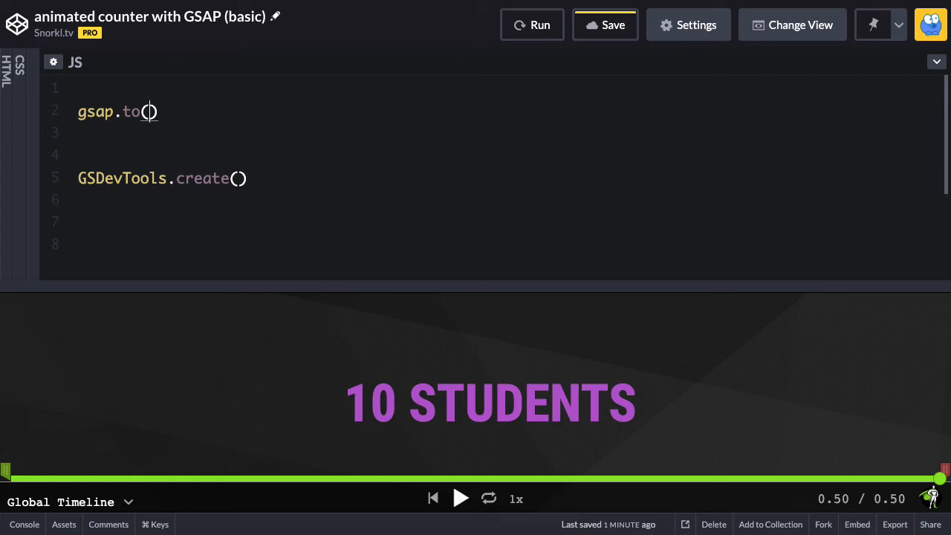
text("#s)
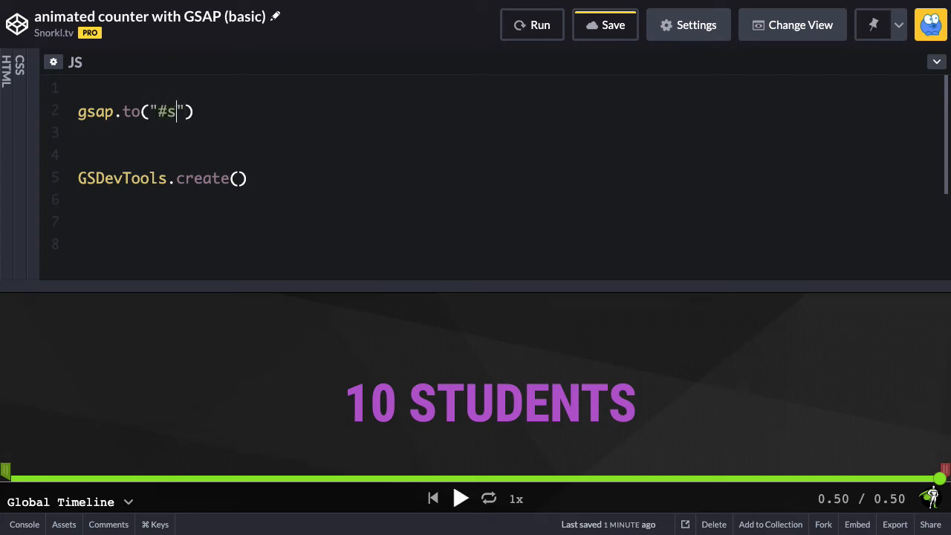
text(tudentsCount)
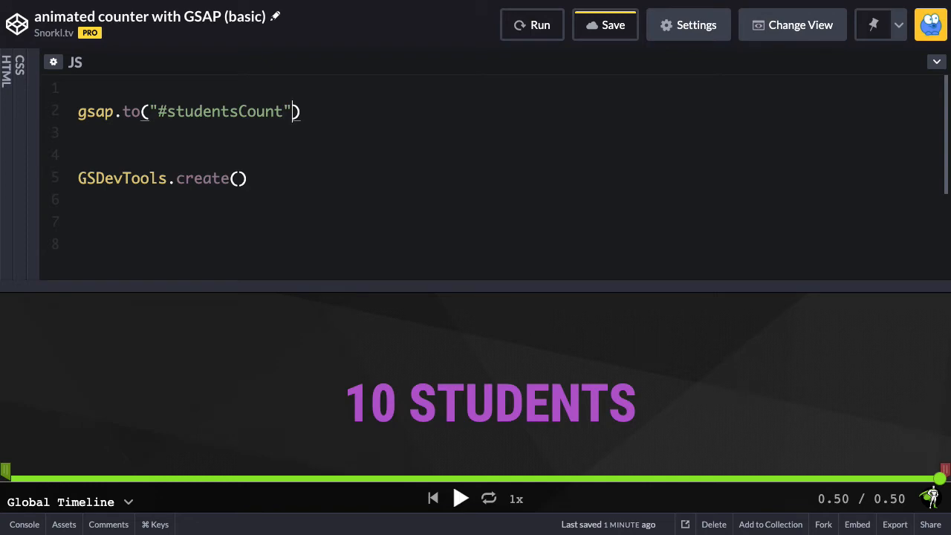
text(,)
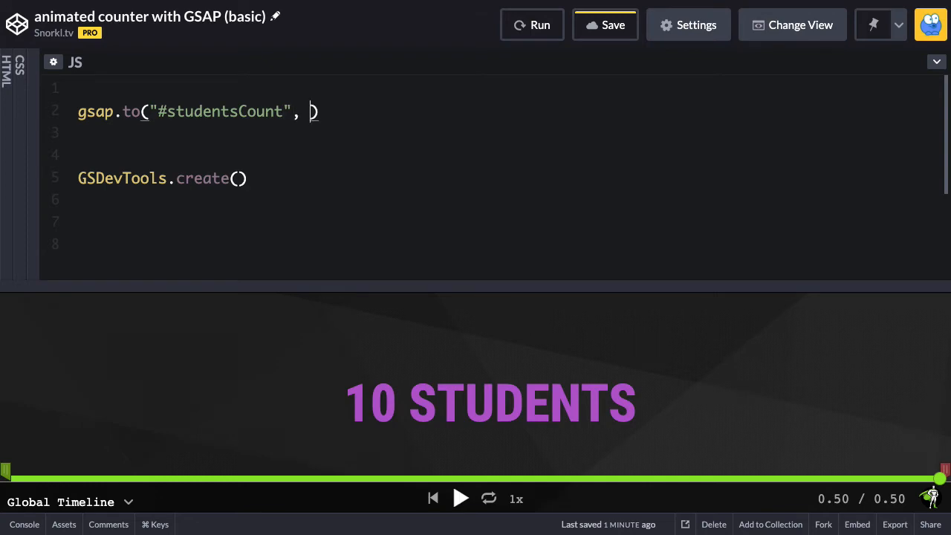
text({})
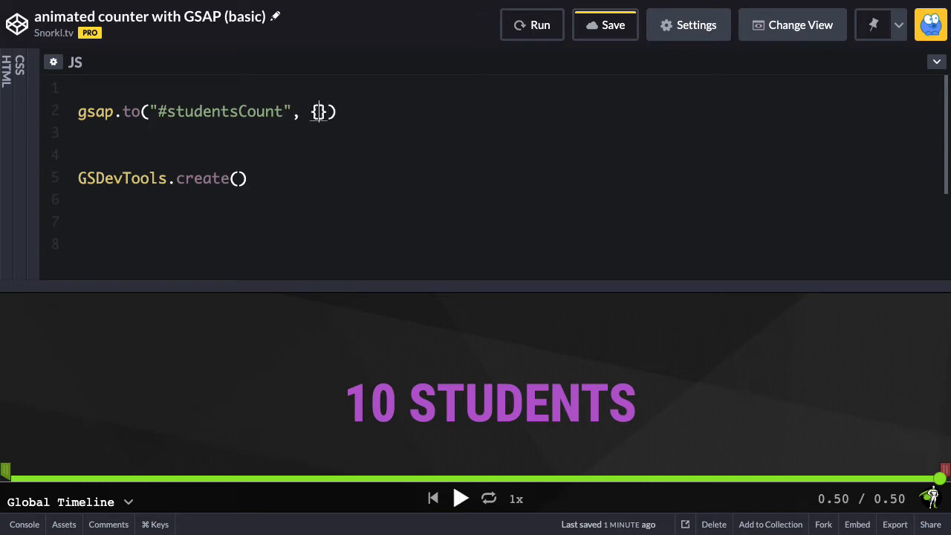
text(innerText)
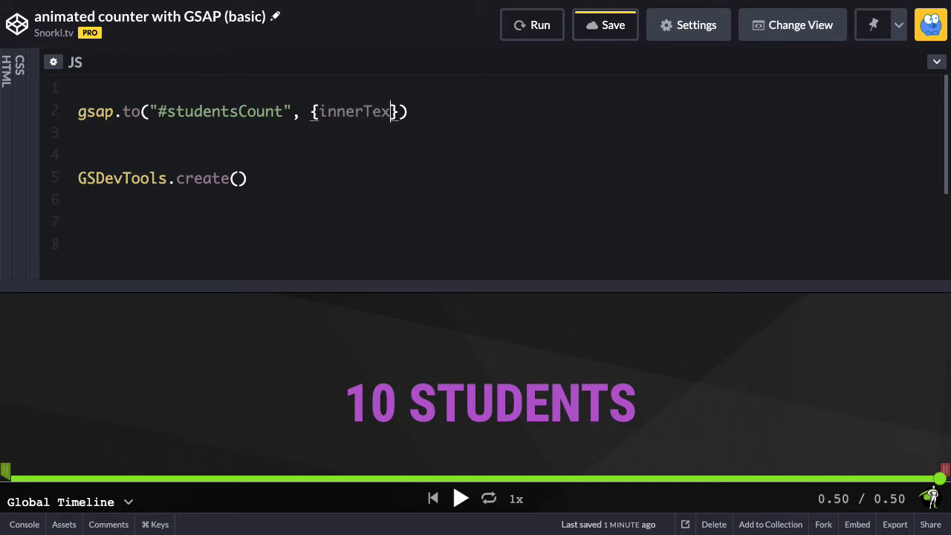
text(t)
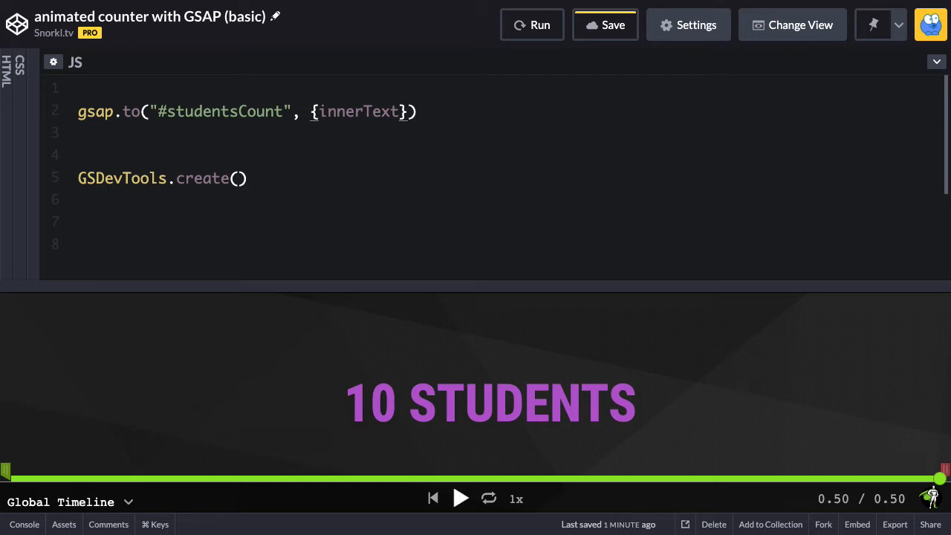
text(:)
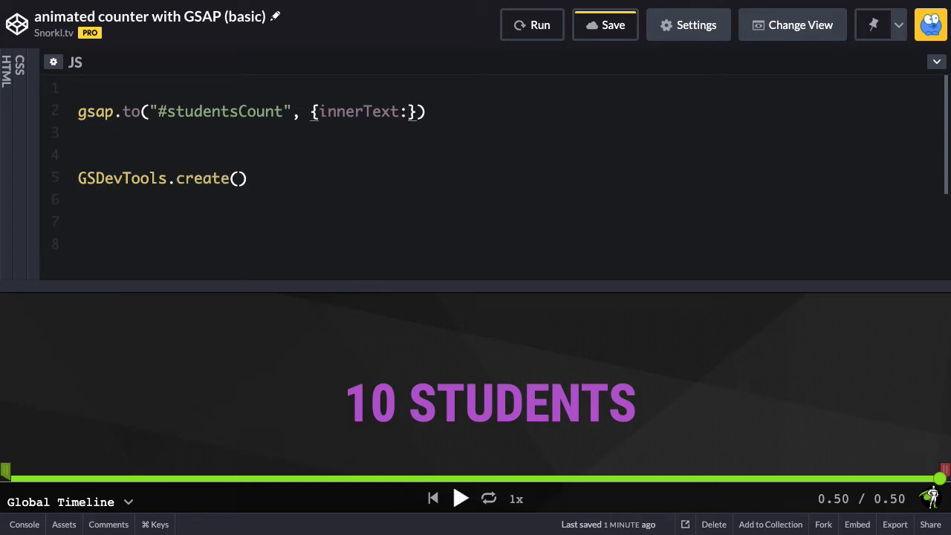
text(10)
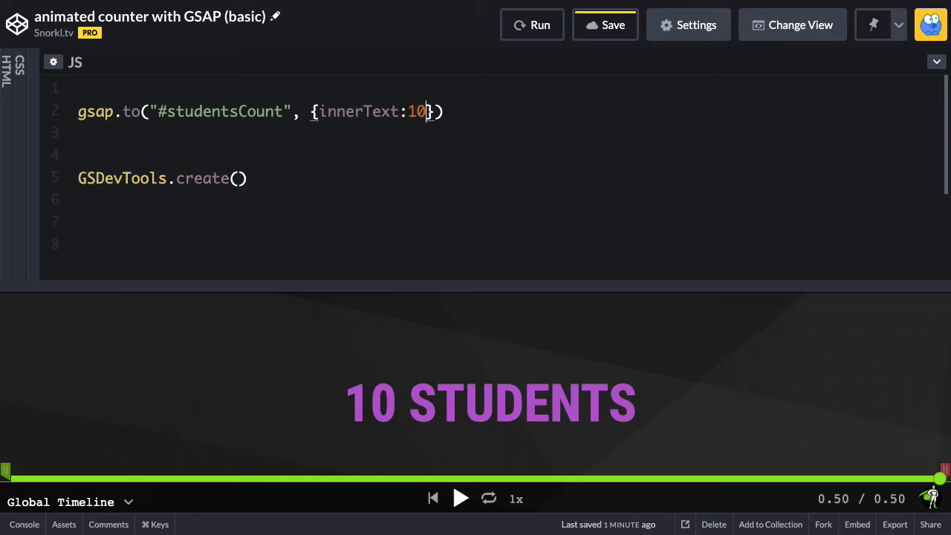
- Run the direct innerText tween and scrub it, revealing decimal counts like 8.2192 STUDENTS
click(532, 24)
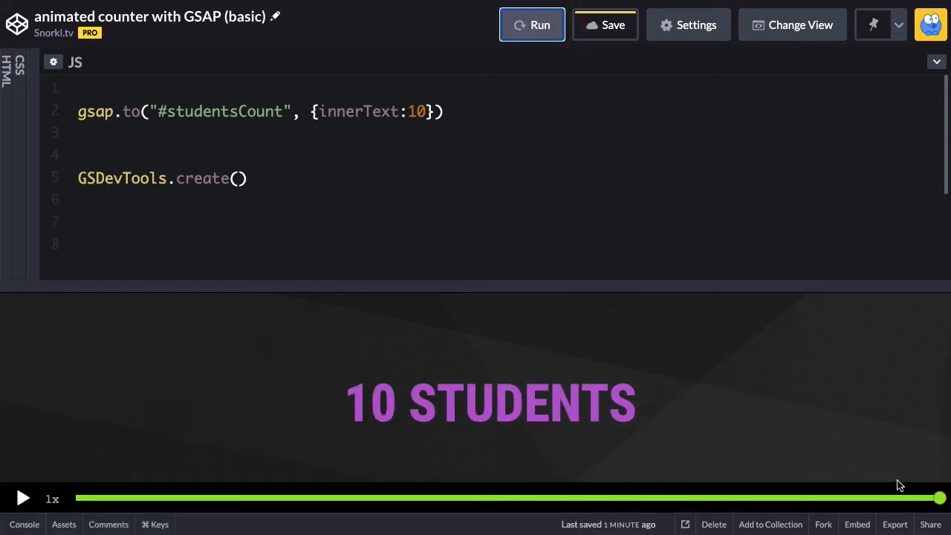
drag(934, 497, 464, 496)
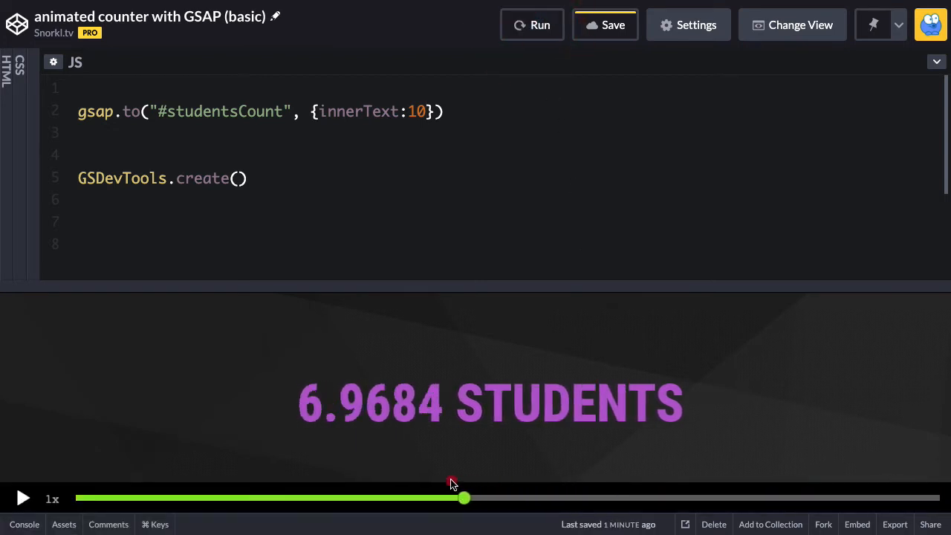
drag(463, 497, 262, 498)
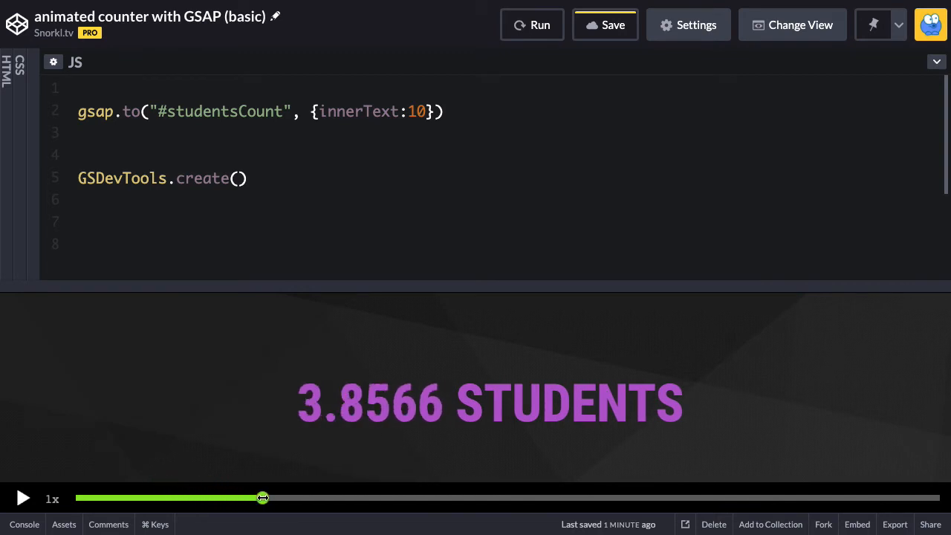
drag(262, 498, 641, 497)
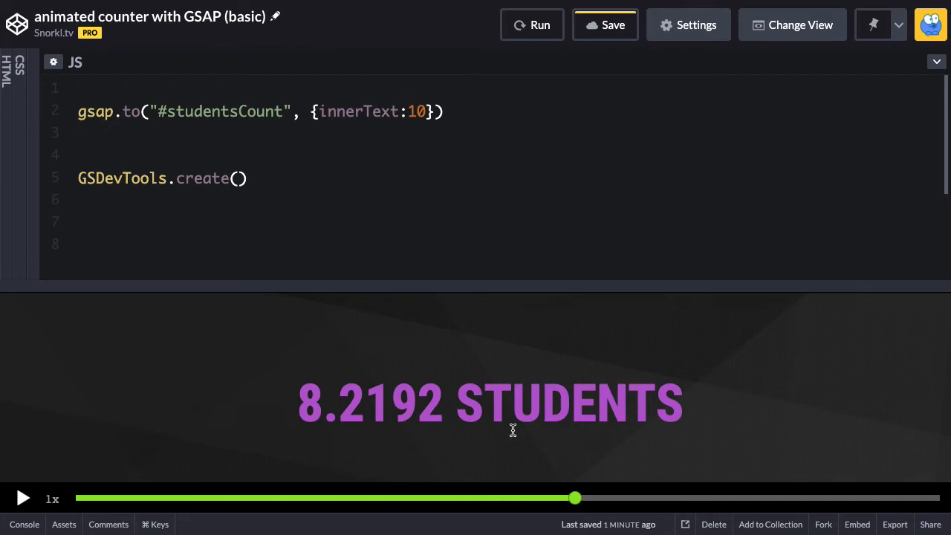
mouse_move(451, 409)
text(, )
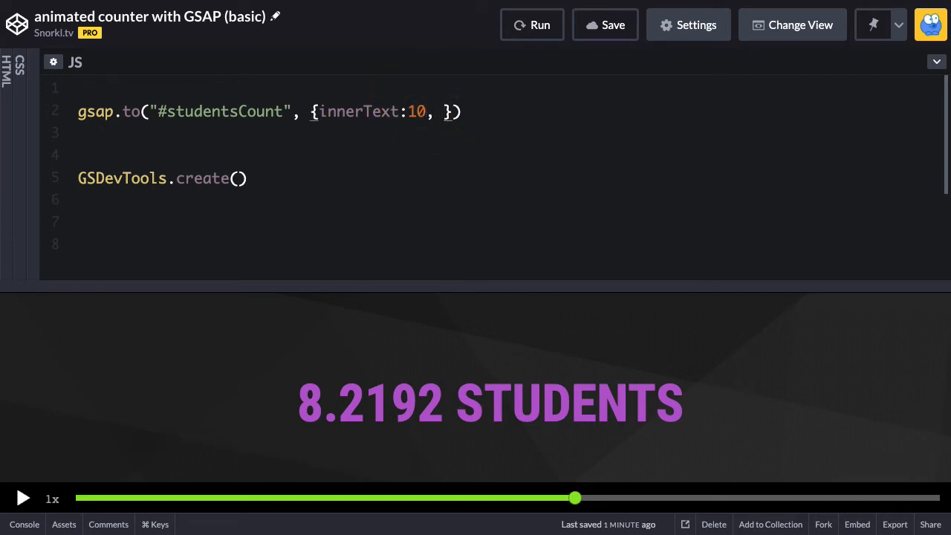
- Add snap:"innerText" to the tween's vars so innerText snaps to whole numbers
text(snap:)
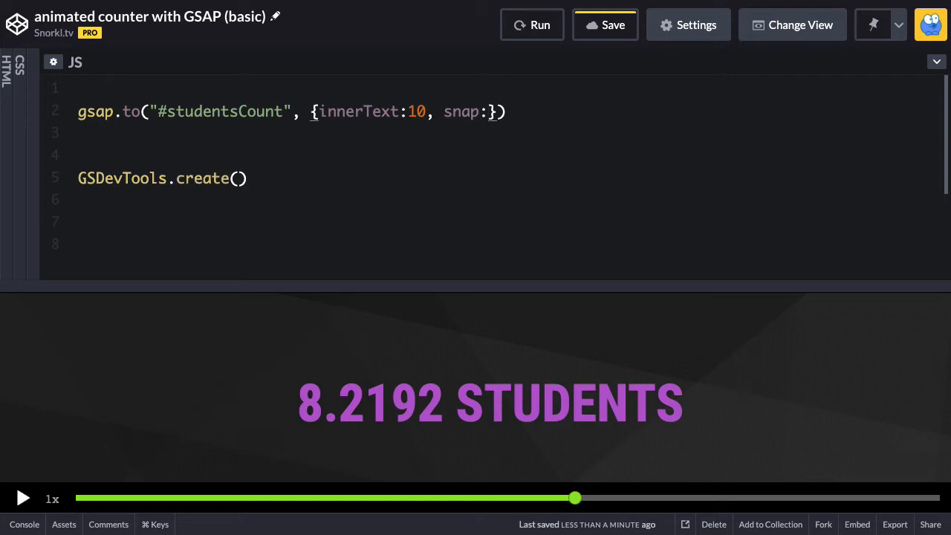
text("")
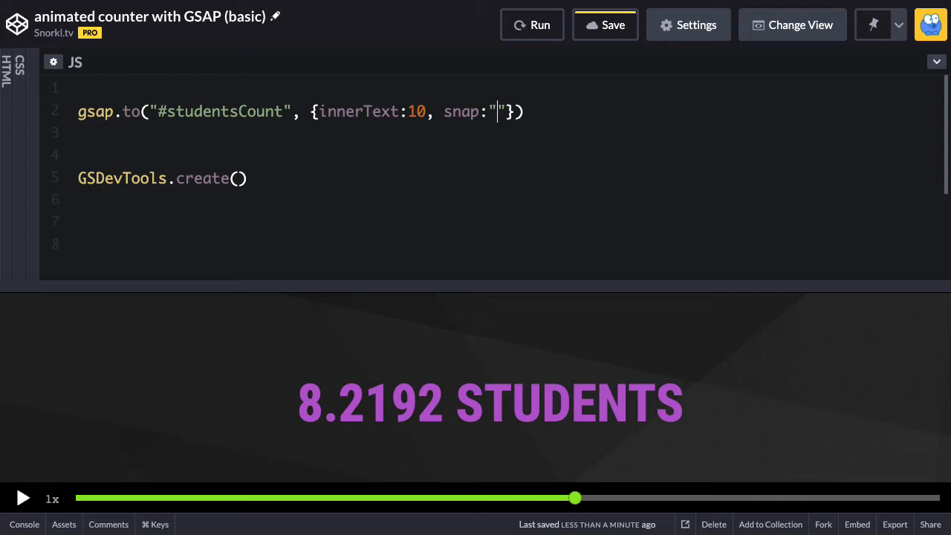
text(innerText)
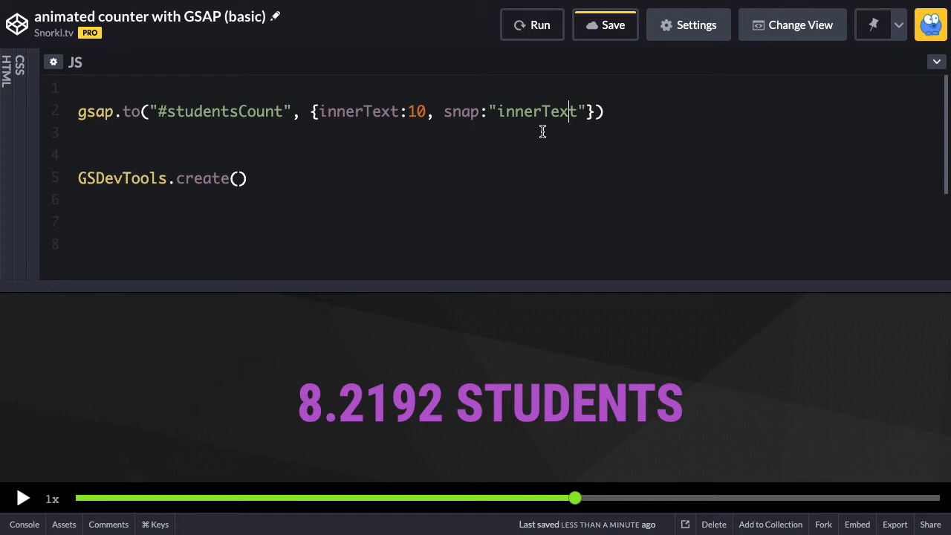
click(482, 112)
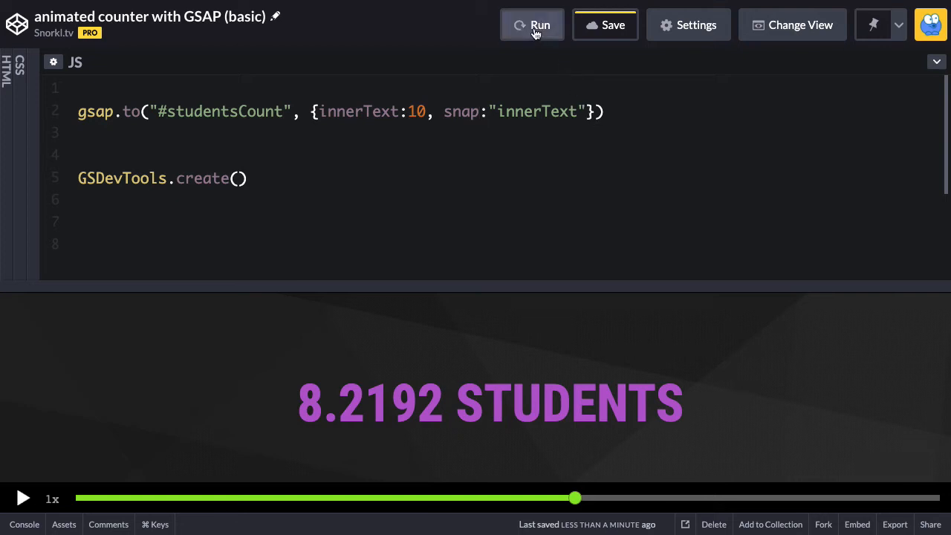
- Rerun with snap and scrub to see whole-number counts up to 10 STUDENTS
click(532, 24)
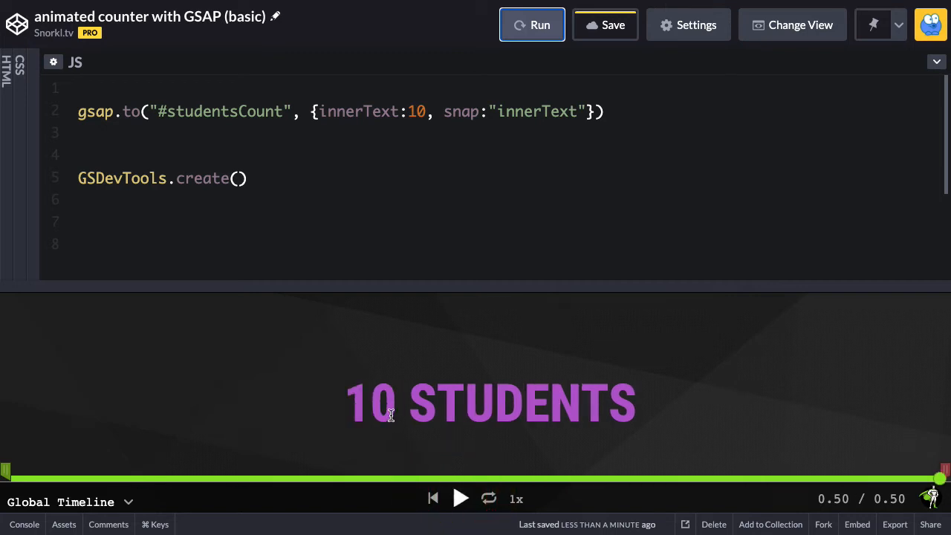
mouse_move(393, 416)
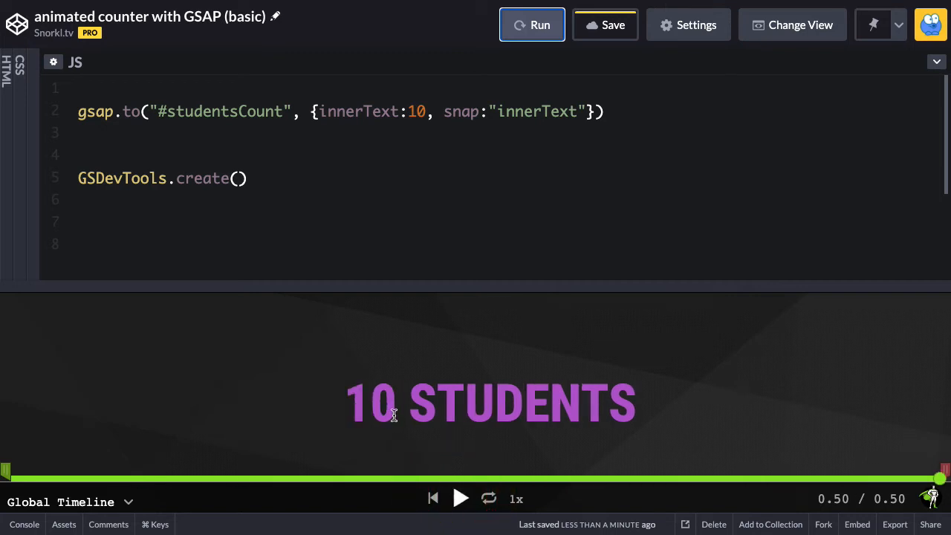
drag(939, 478, 704, 478)
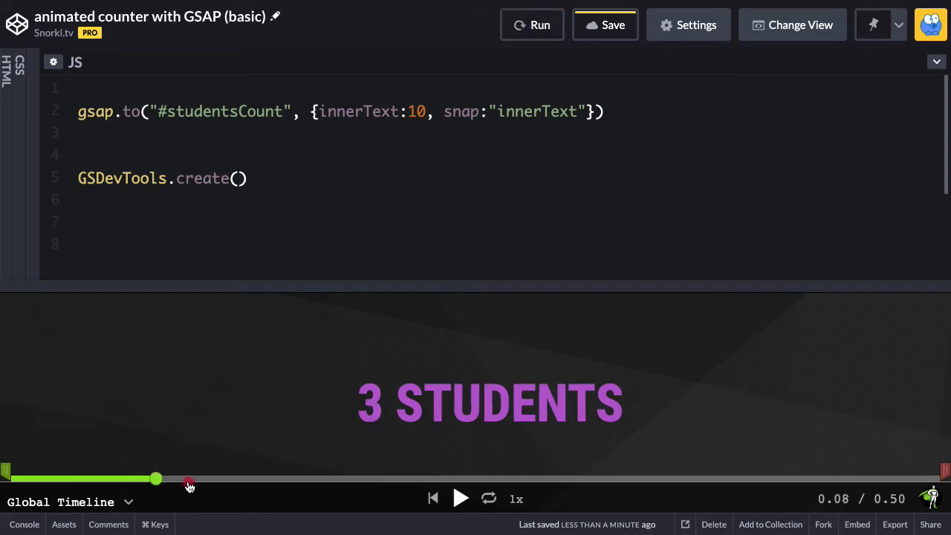
drag(154, 478, 651, 478)
text(00)
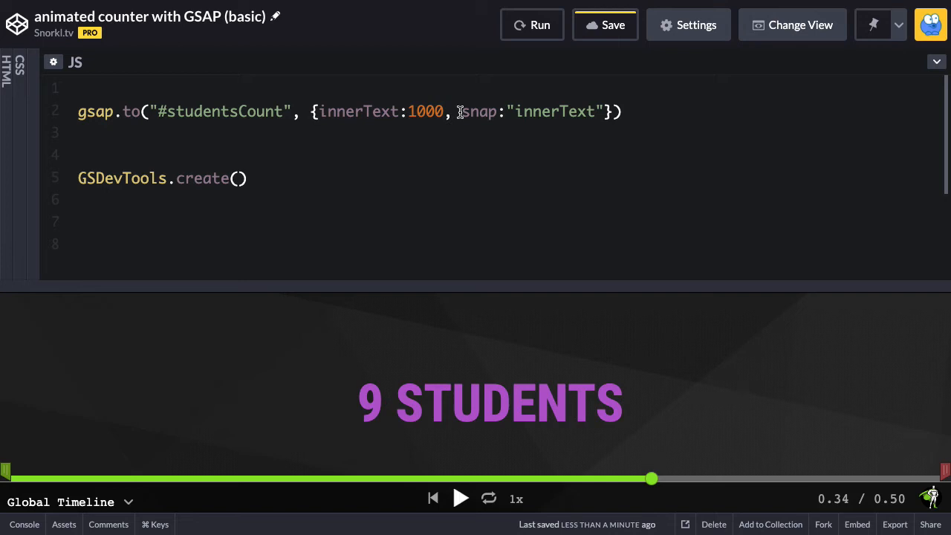
- Add duration:1 to the tween and rerun it repeatedly, counting up to 1000 STUDENTS
text(duratio)
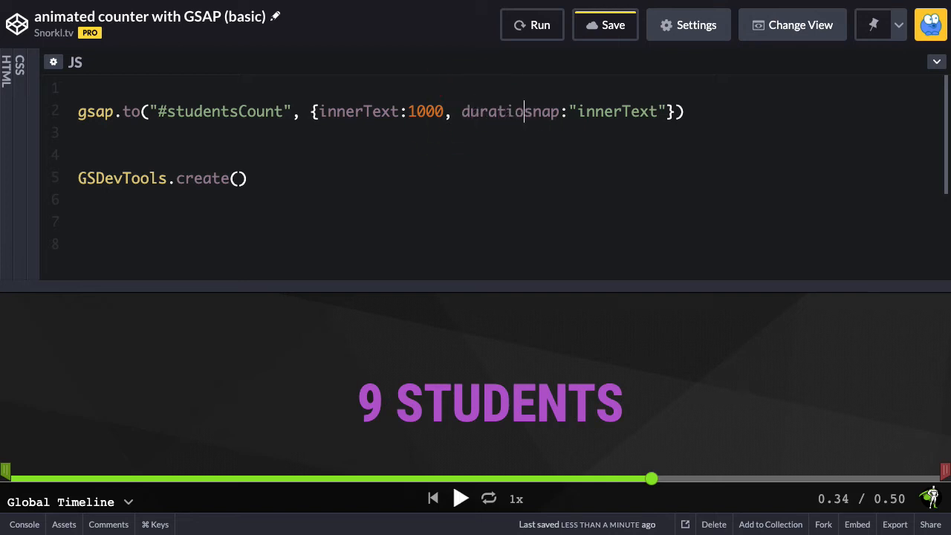
text(:1,)
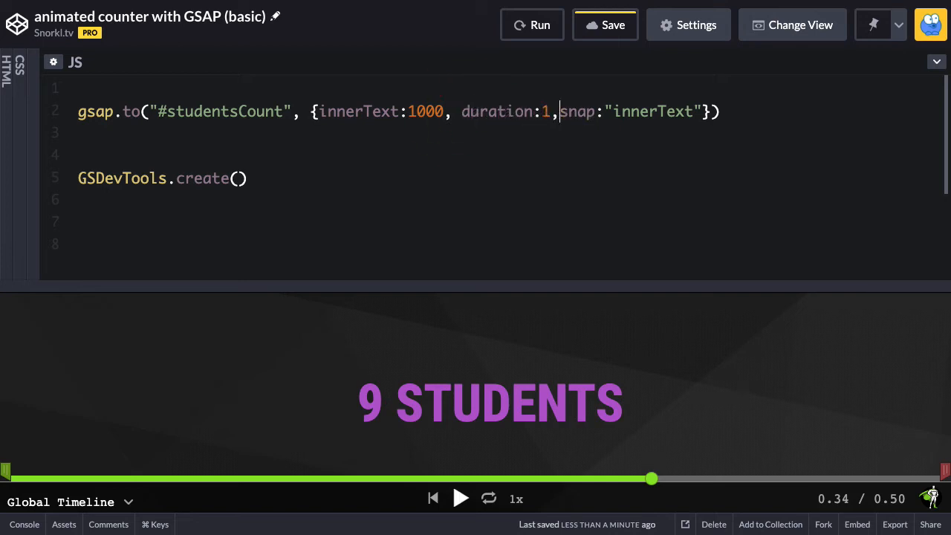
click(532, 24)
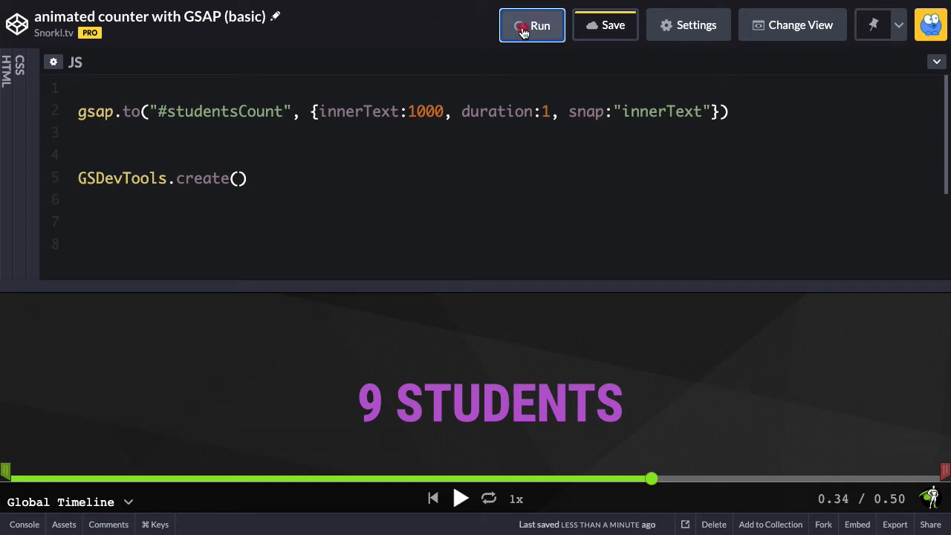
click(532, 24)
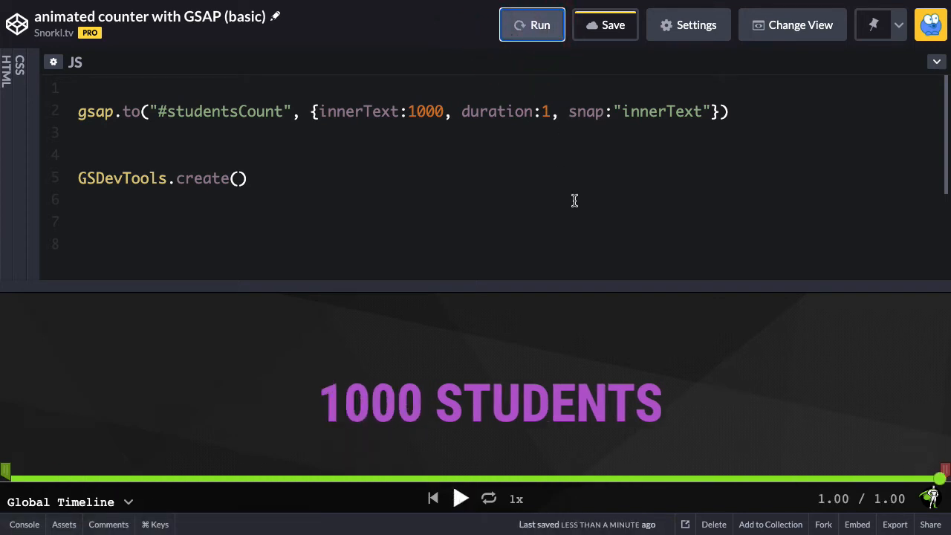
click(532, 23)
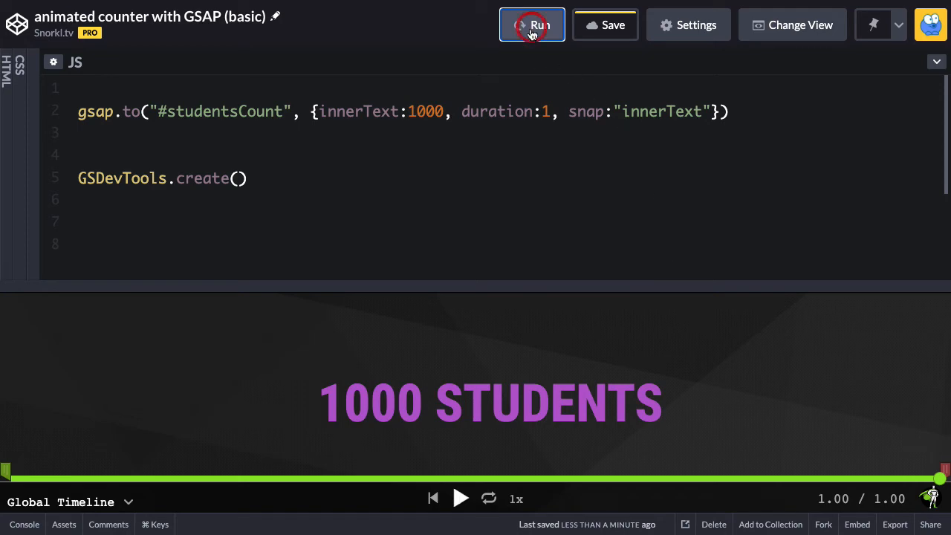
click(531, 24)
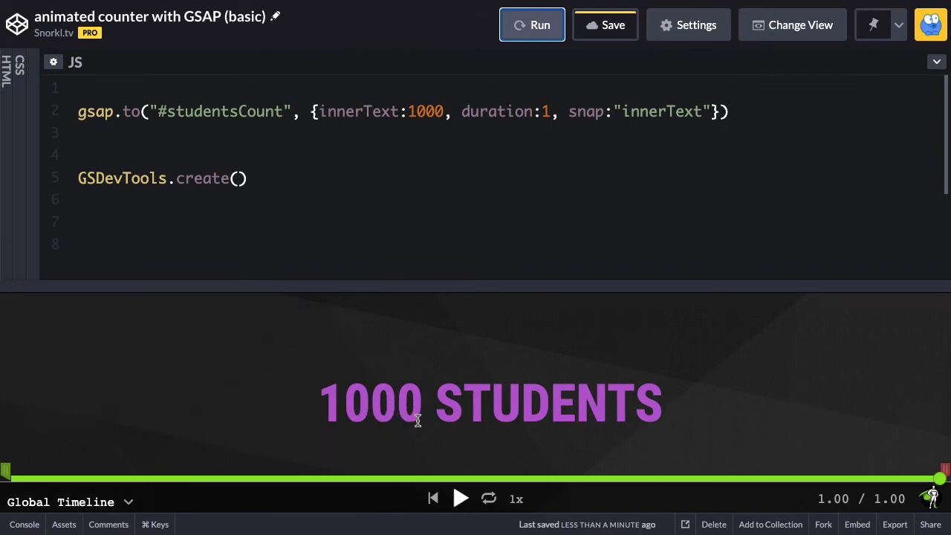
mouse_move(362, 408)
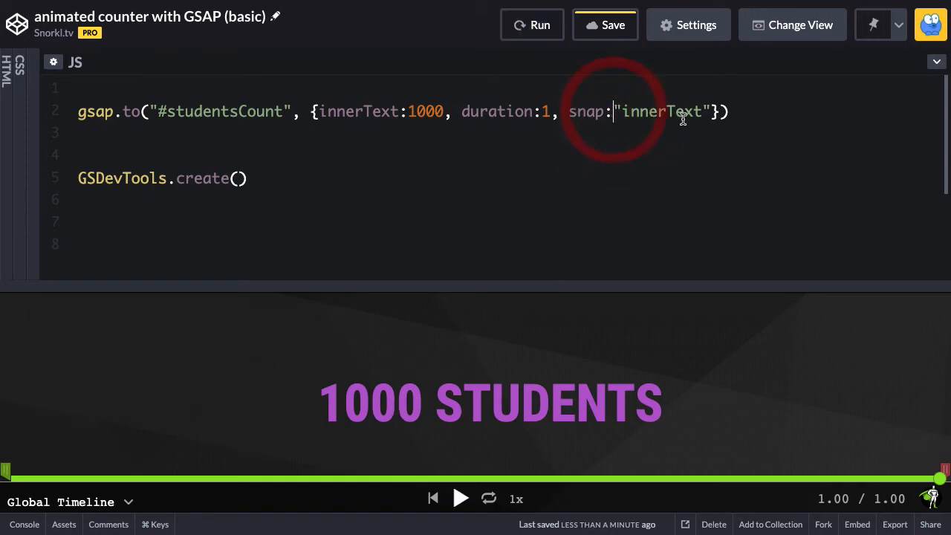
- Replace the snap string with snap: { innerText: 10 } and reformat the JavaScript
double_click(661, 112)
text({)
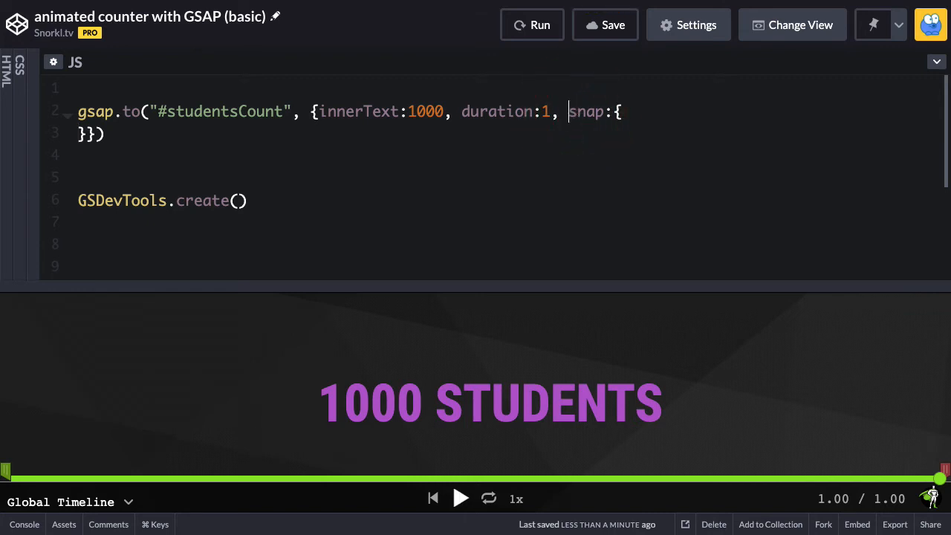
key(Enter)
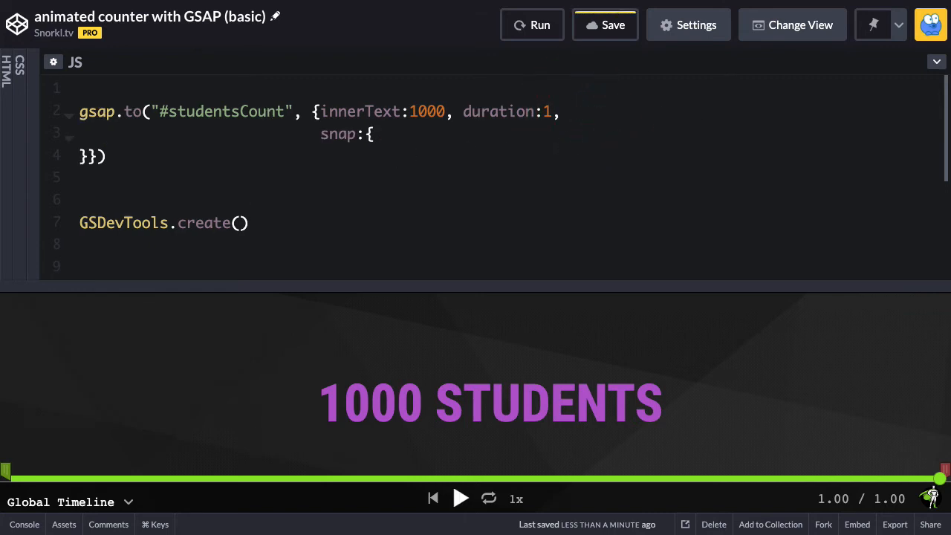
click(936, 63)
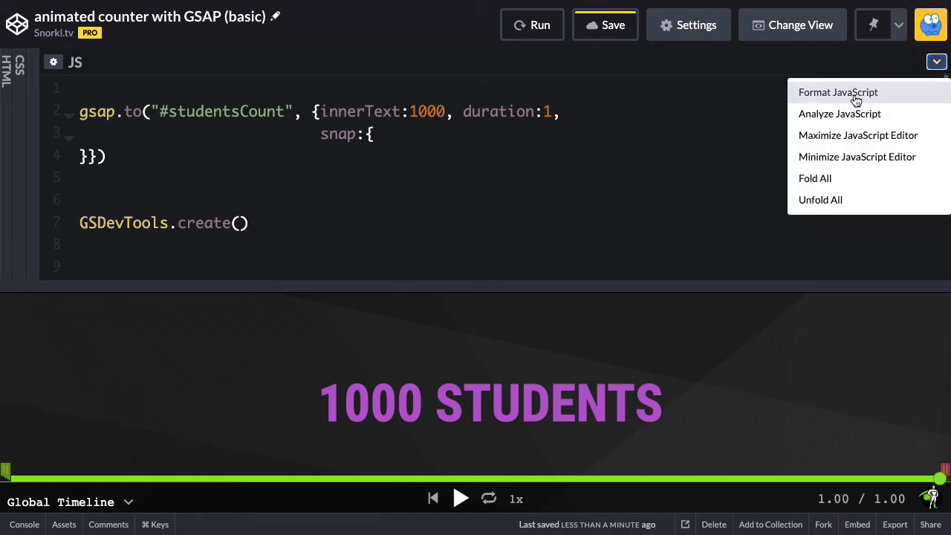
click(838, 92)
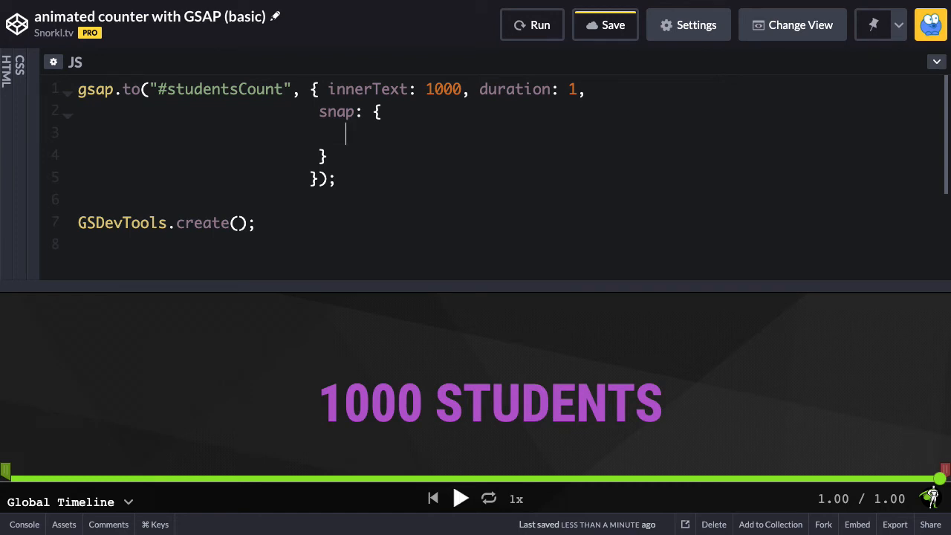
text(inn)
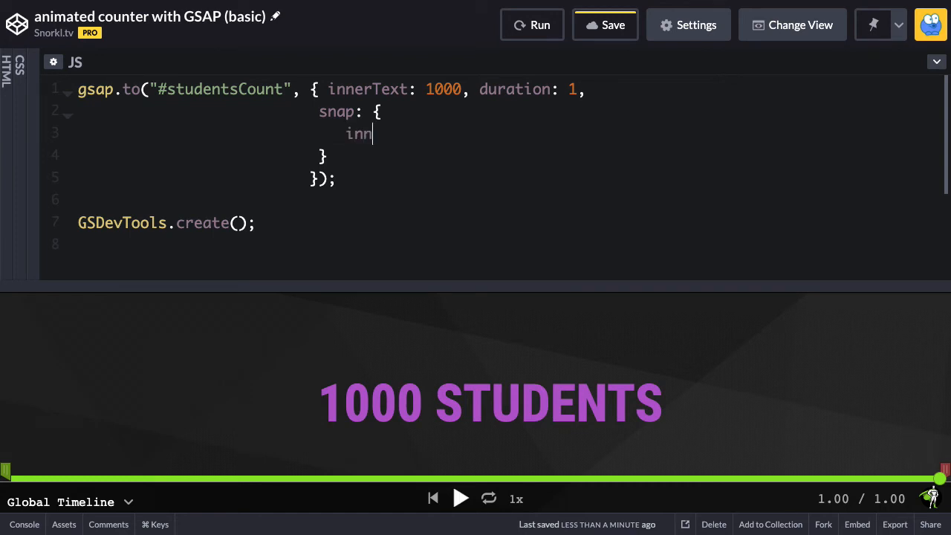
text(erText)
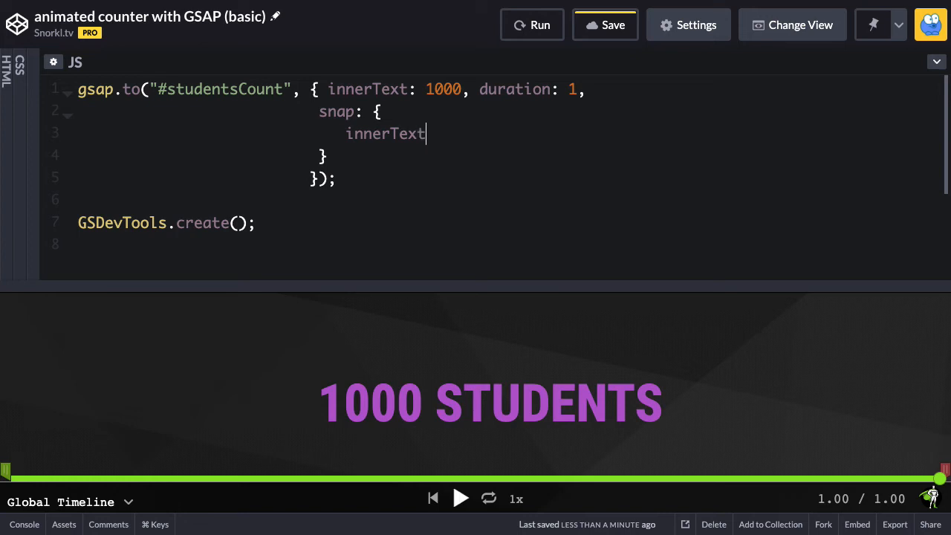
text(:)
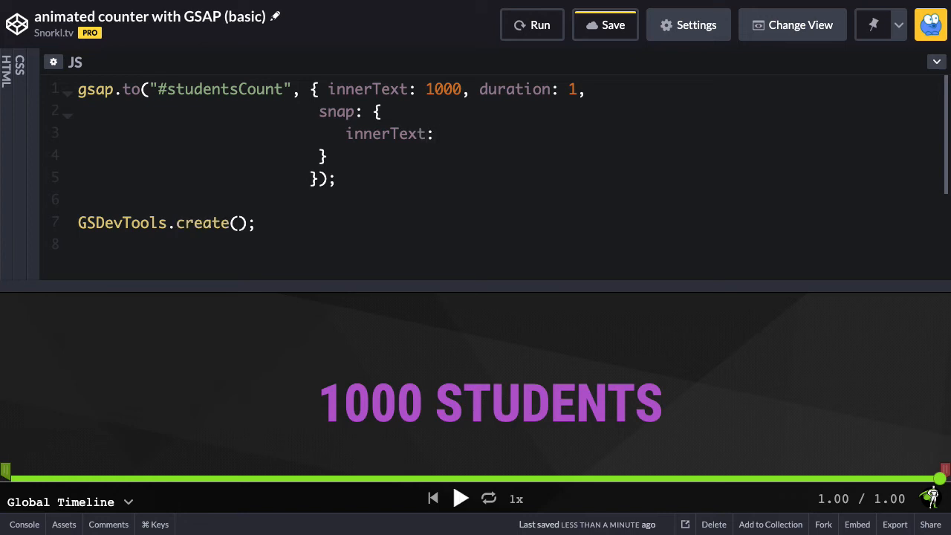
text(10)
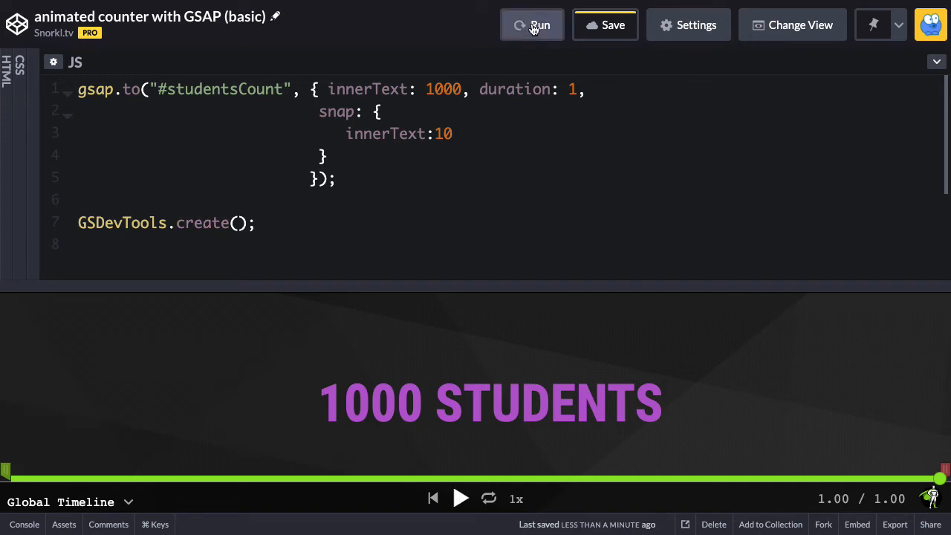
- Rerun and scrub the timeline to see counts in tens like 610, 720 and 810 STUDENTS
click(532, 24)
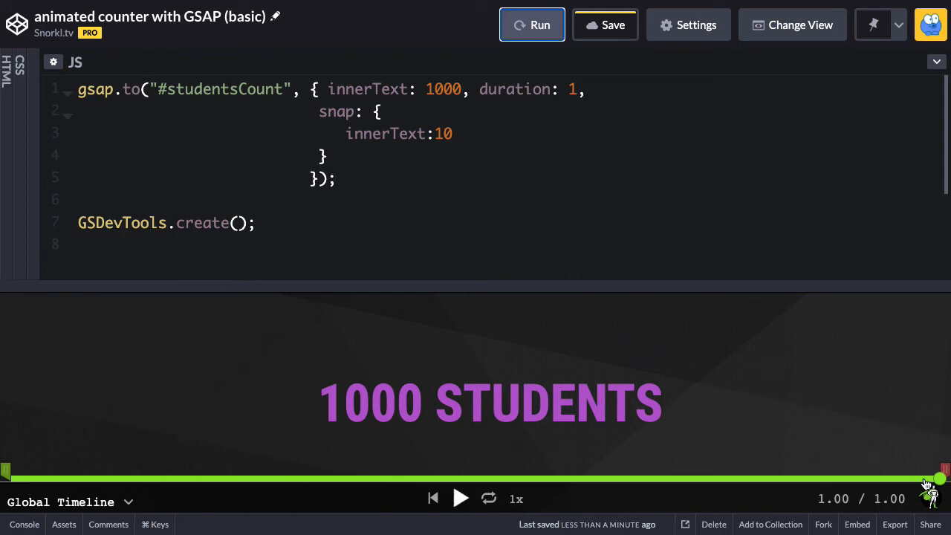
drag(939, 479, 360, 478)
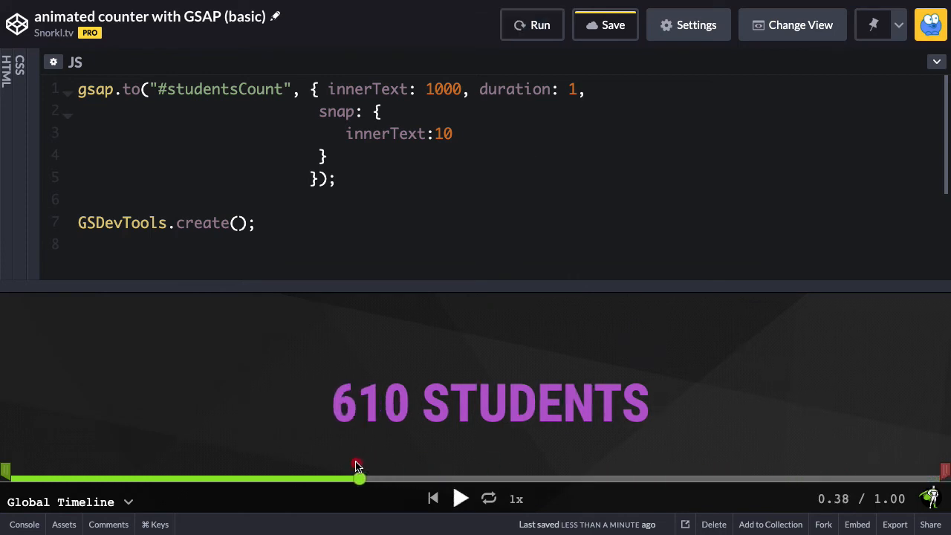
drag(359, 478, 446, 478)
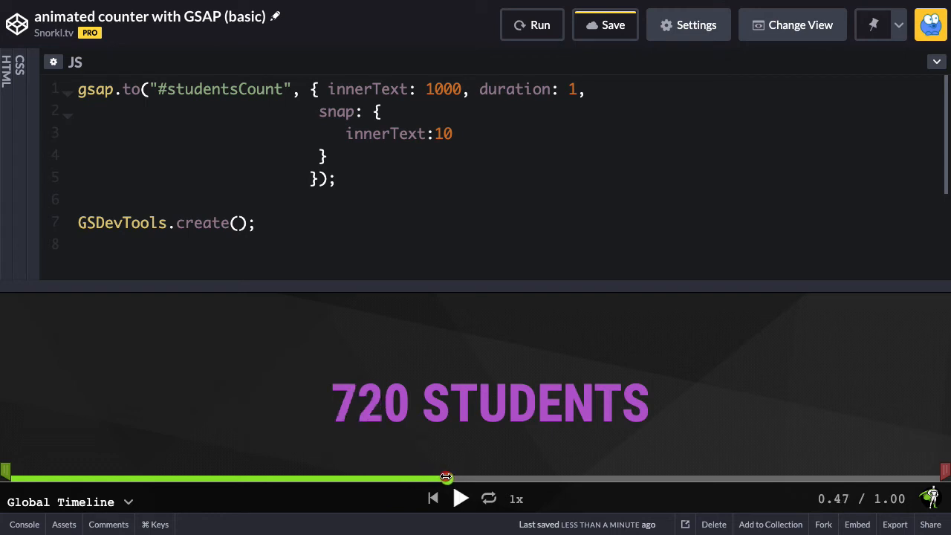
drag(446, 477, 532, 477)
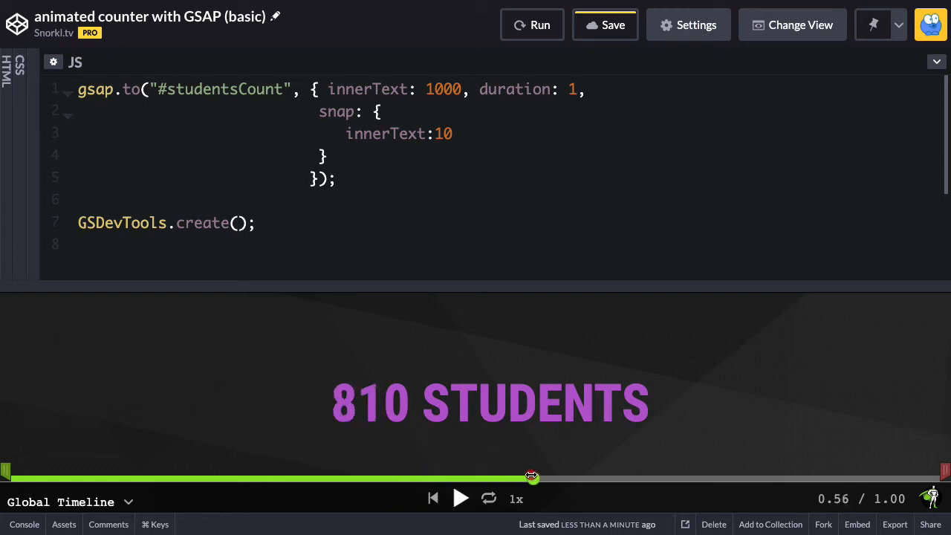
drag(532, 477, 636, 477)
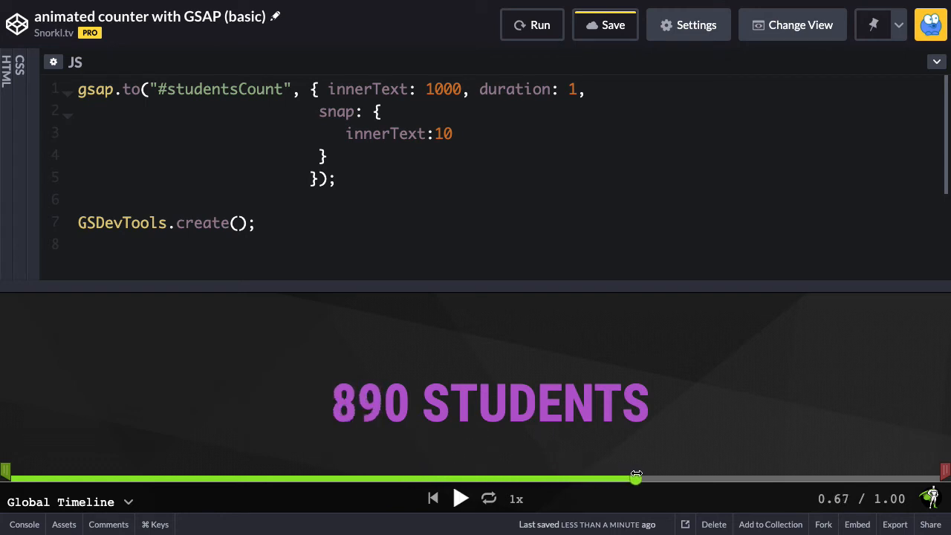
drag(636, 478, 784, 479)
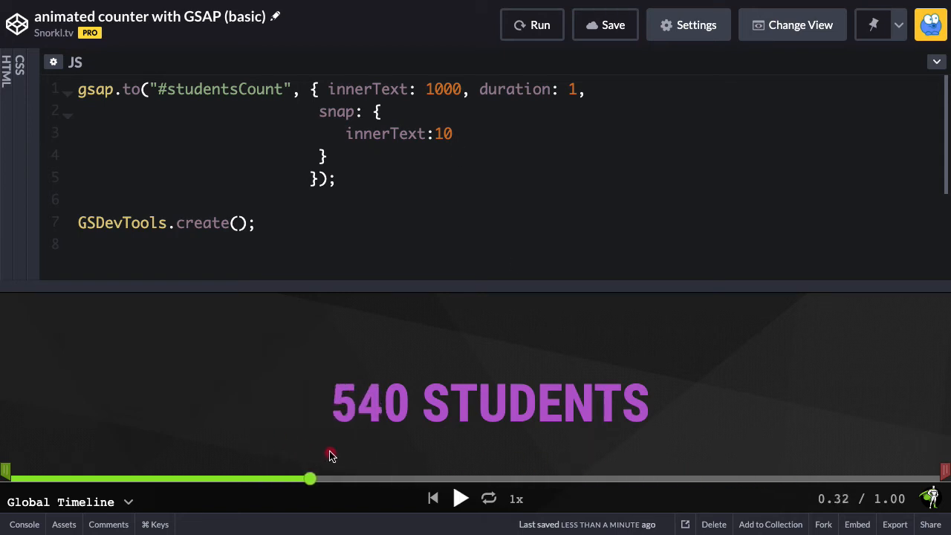
drag(309, 478, 370, 478)
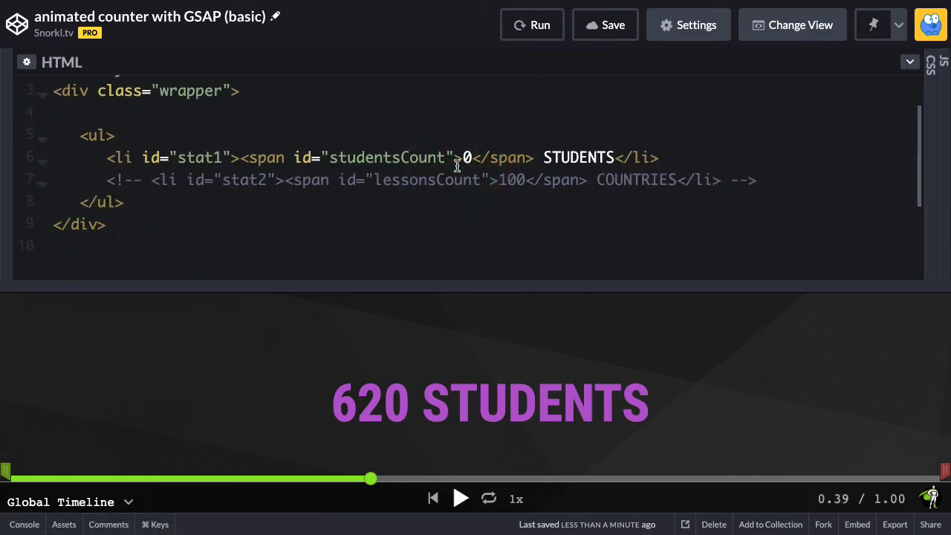
- Retarget the counter to 5000 with snap 100, rerun, and scrub back through 4200 to 4100 STUDENTS
text(1000)
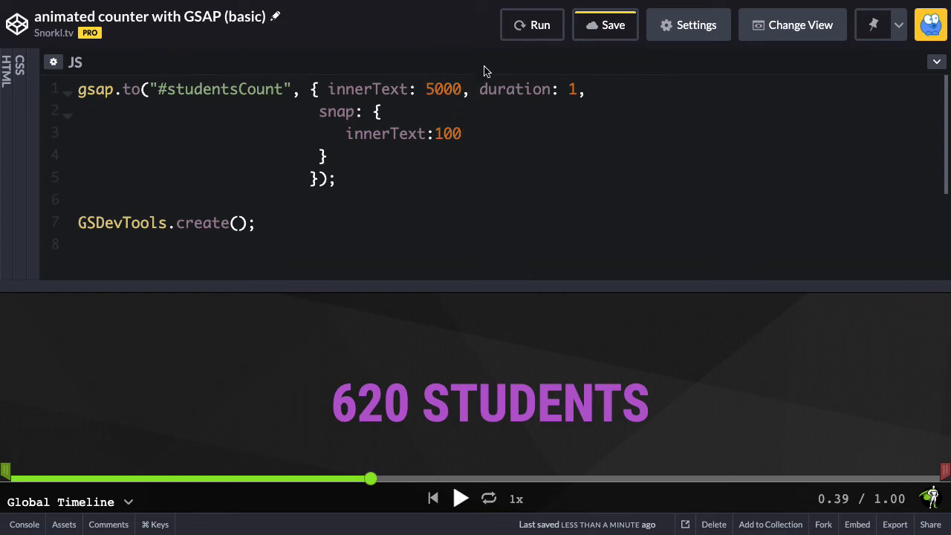
click(532, 24)
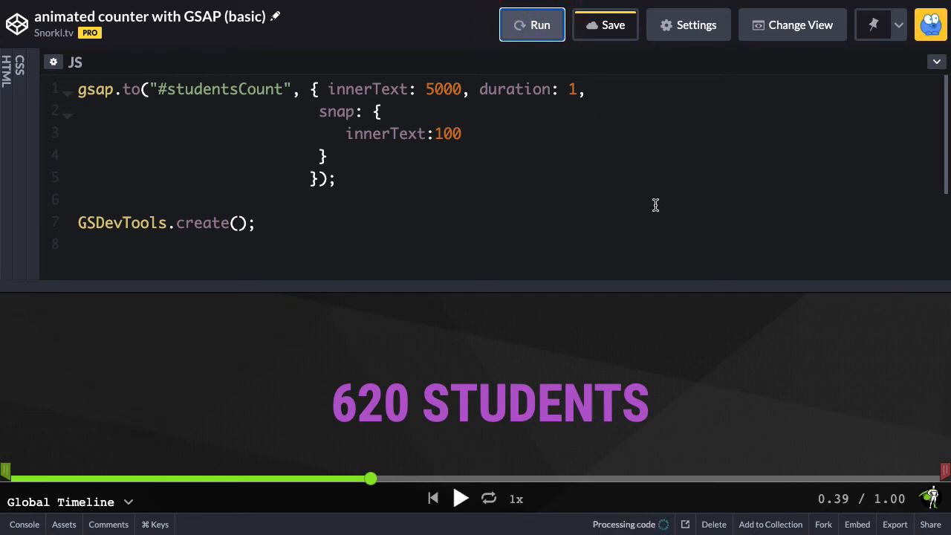
click(460, 497)
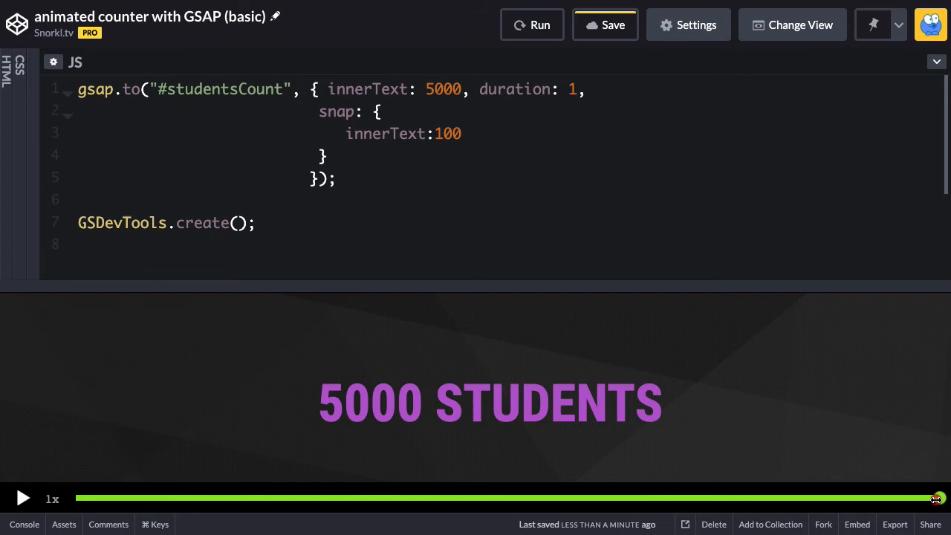
drag(939, 498, 559, 497)
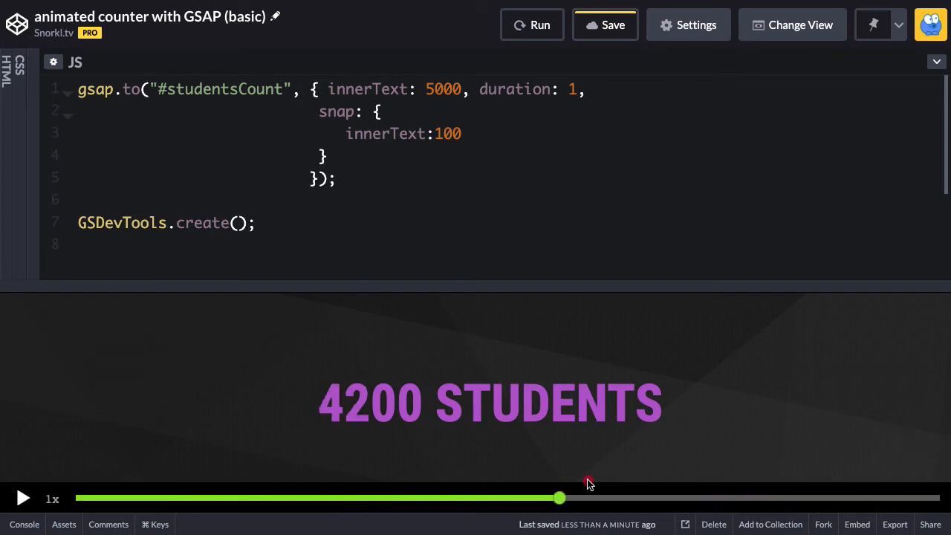
drag(559, 497, 537, 498)
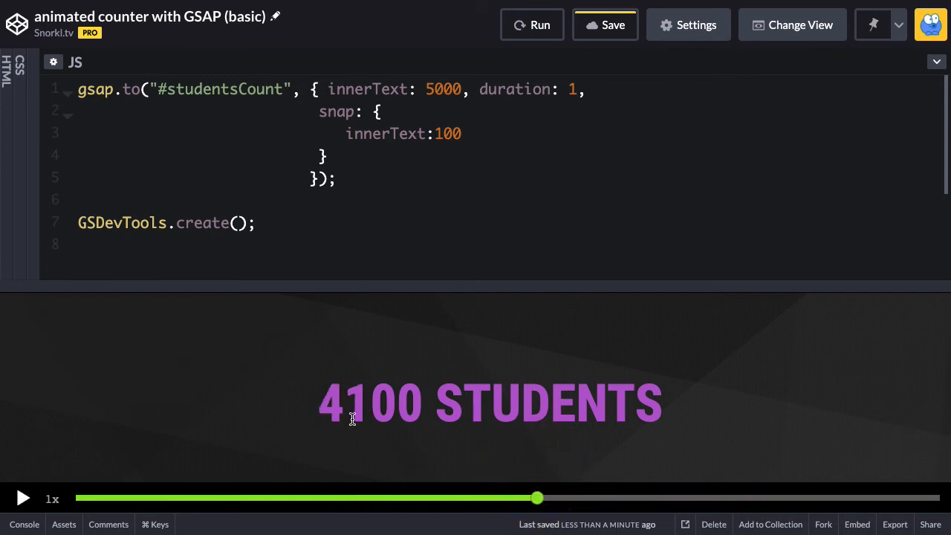
mouse_move(31, 140)
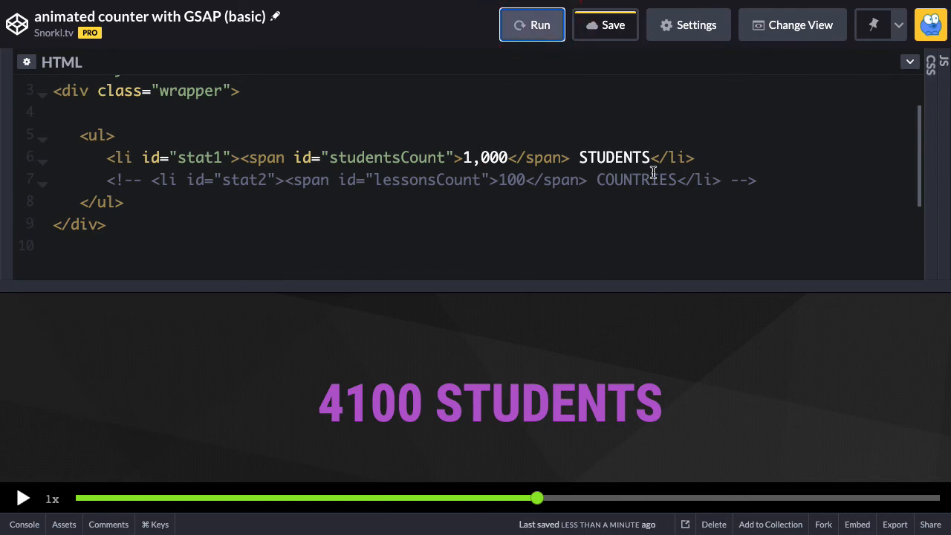
- Rerun with the 1,000 starting text and rewind the tween so the preview shows 0,000 STUDENTS
click(532, 24)
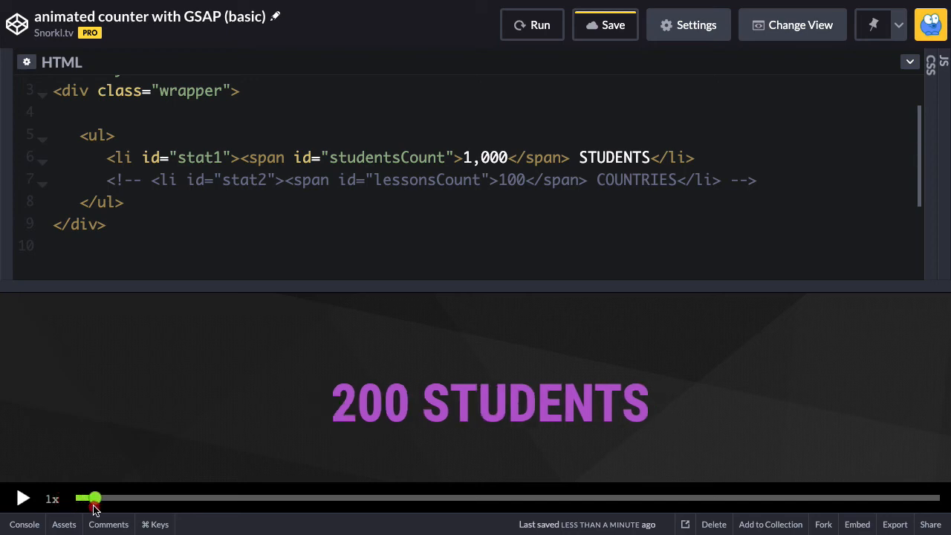
drag(90, 498, 500, 498)
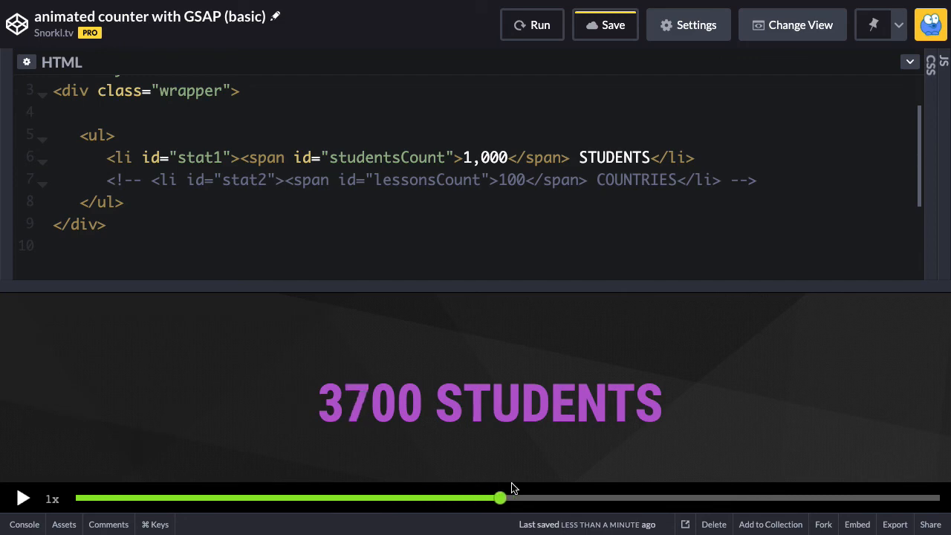
drag(499, 497, 74, 498)
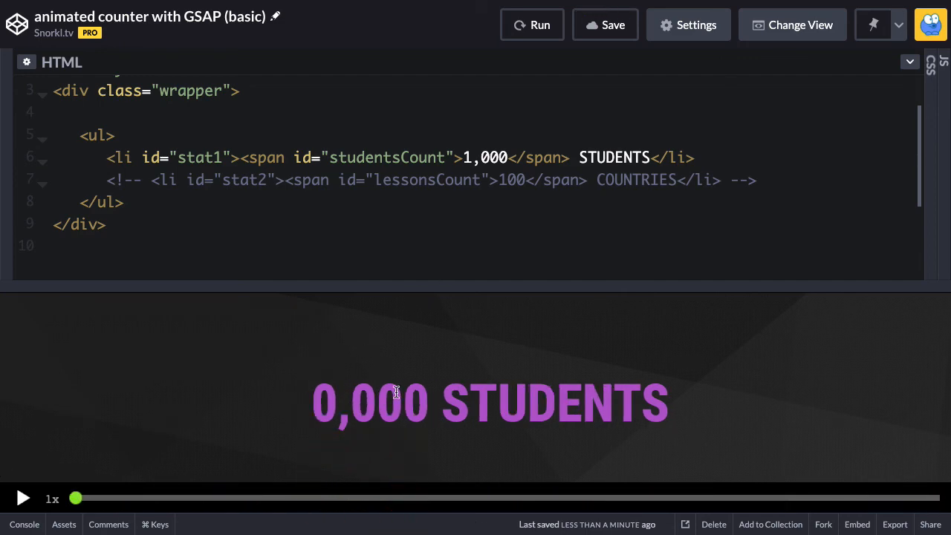
mouse_move(377, 370)
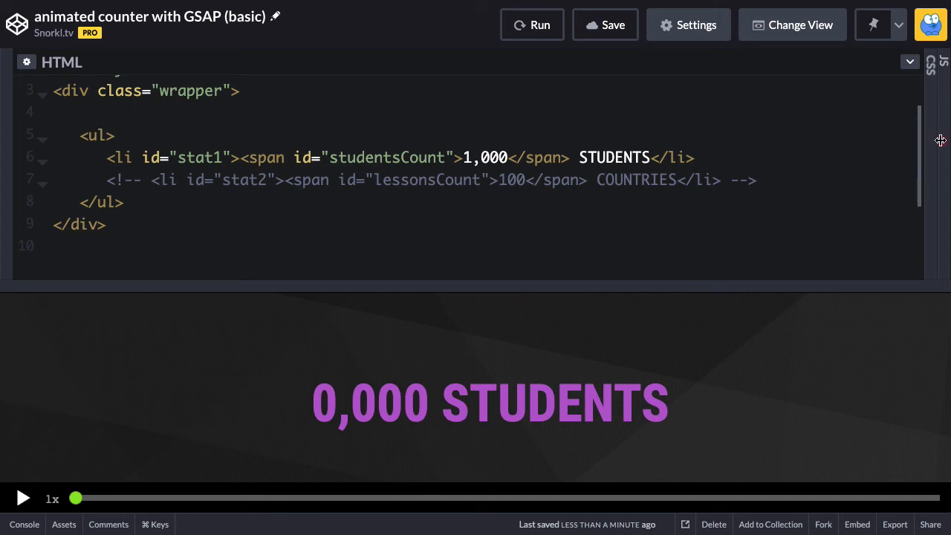
click(942, 72)
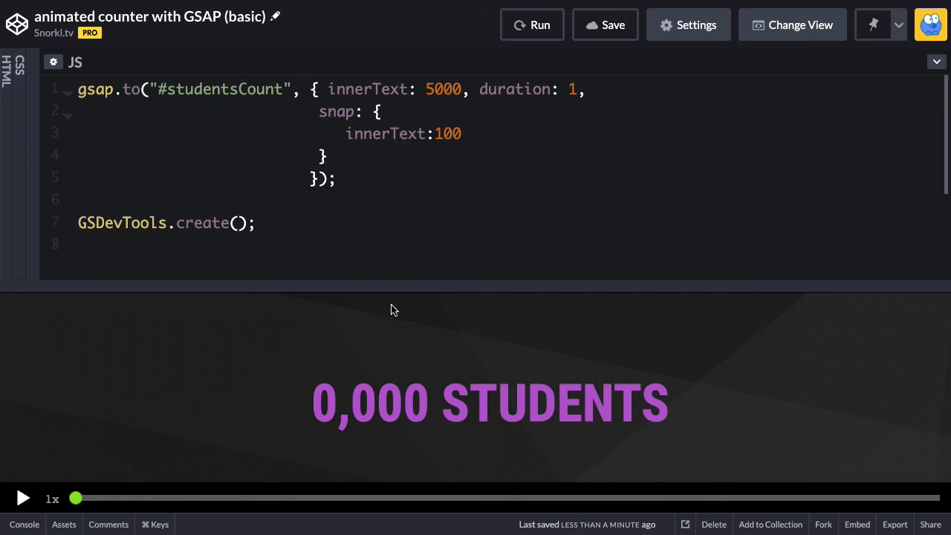
mouse_move(372, 235)
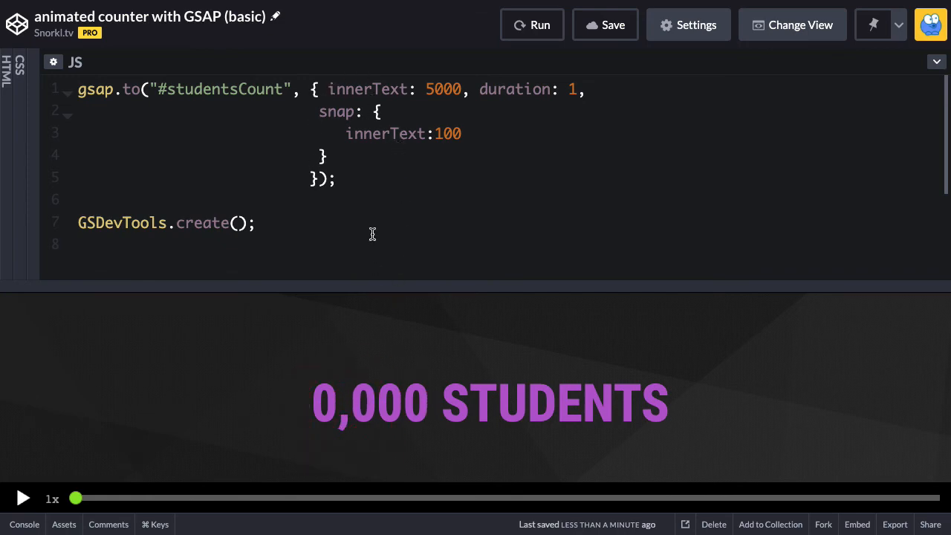
mouse_move(416, 175)
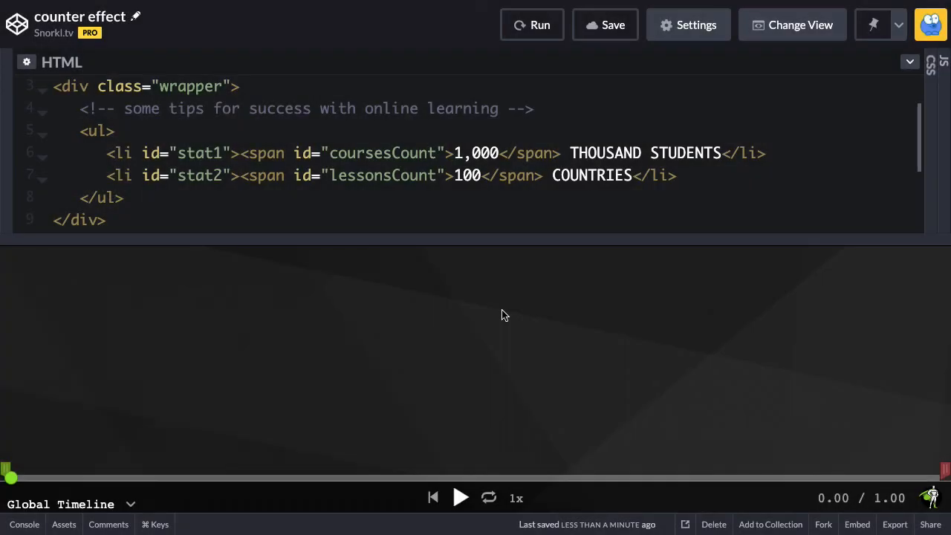
mouse_move(490, 169)
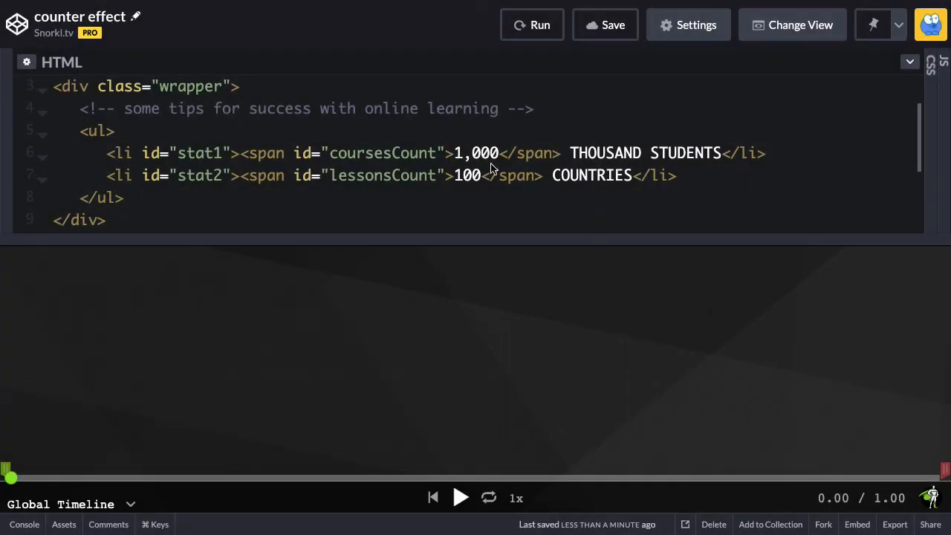
- Switch to the counter effect pen, play its timeline, and rewind to mid-way through the countries count
click(479, 153)
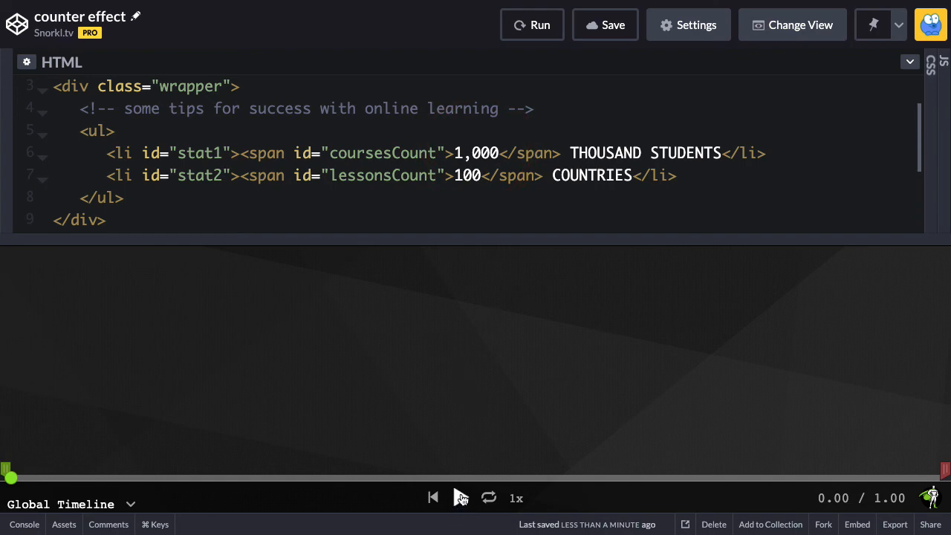
click(461, 498)
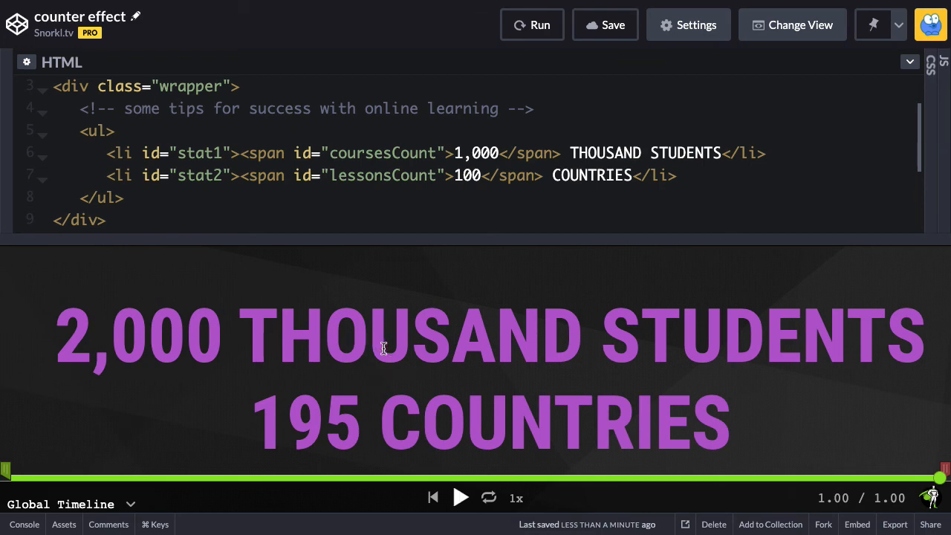
drag(943, 478, 425, 478)
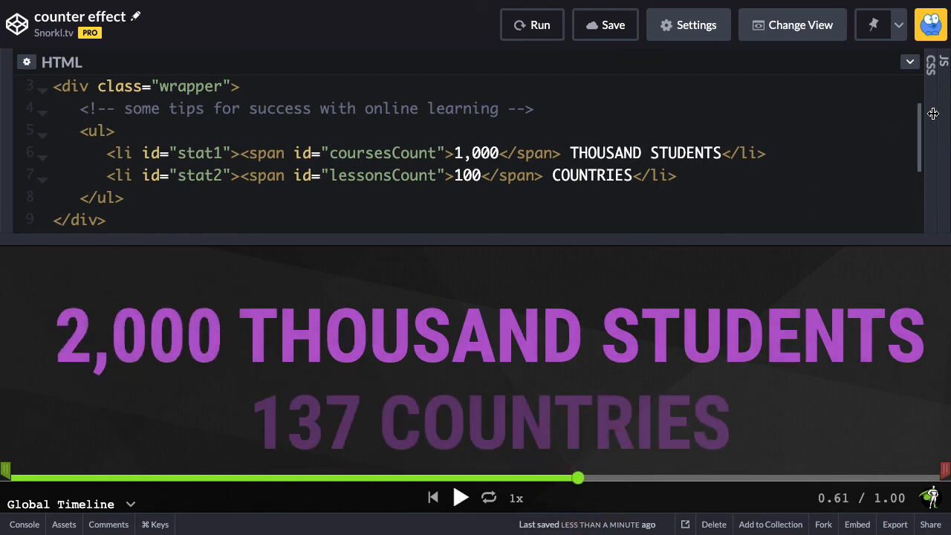
click(930, 63)
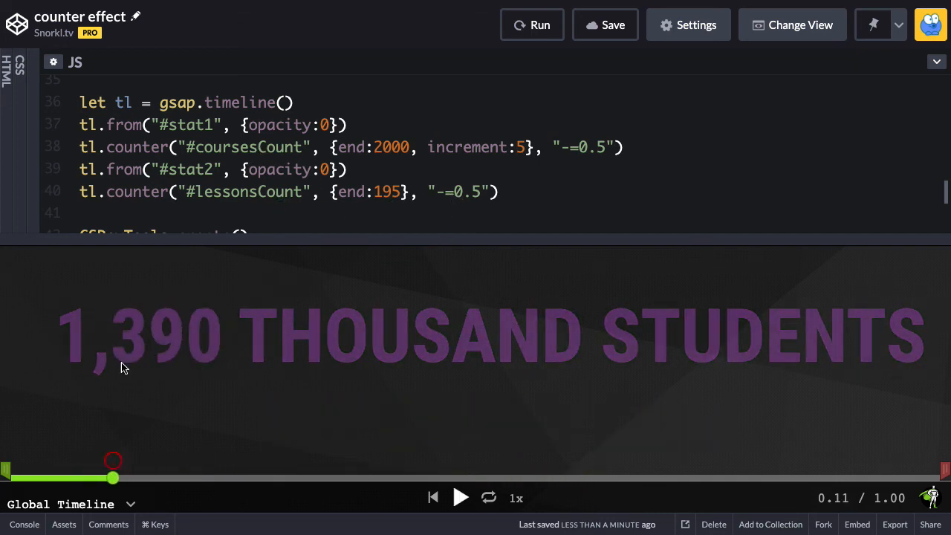
- Scrub the timeline through students 1,750 and 1,670 up to 2,000, then countries 167 and 179
drag(112, 478, 130, 478)
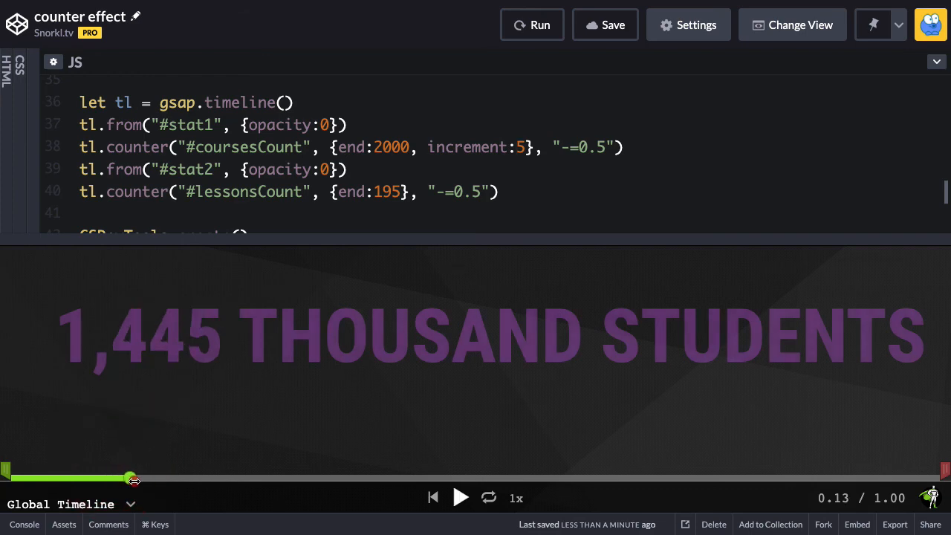
drag(131, 478, 245, 475)
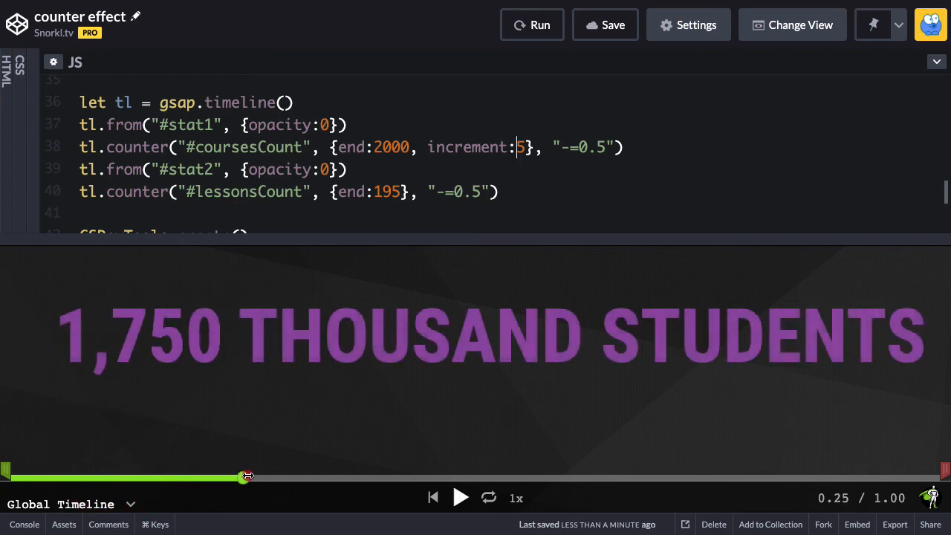
drag(245, 478, 200, 478)
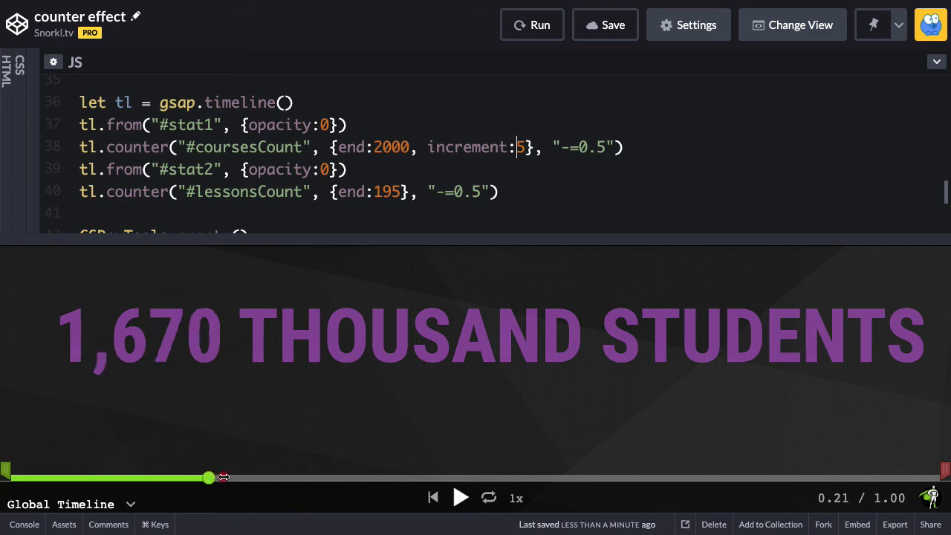
drag(208, 478, 573, 478)
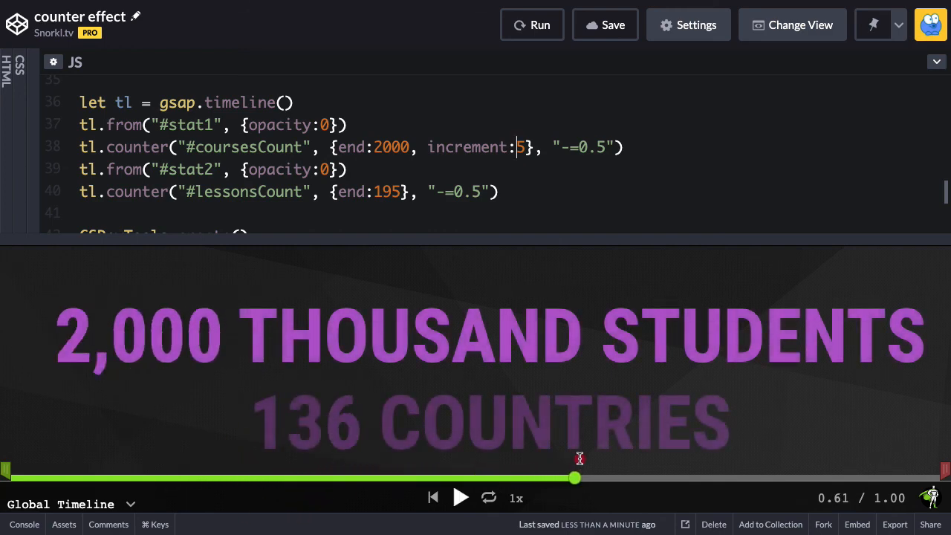
drag(574, 478, 686, 478)
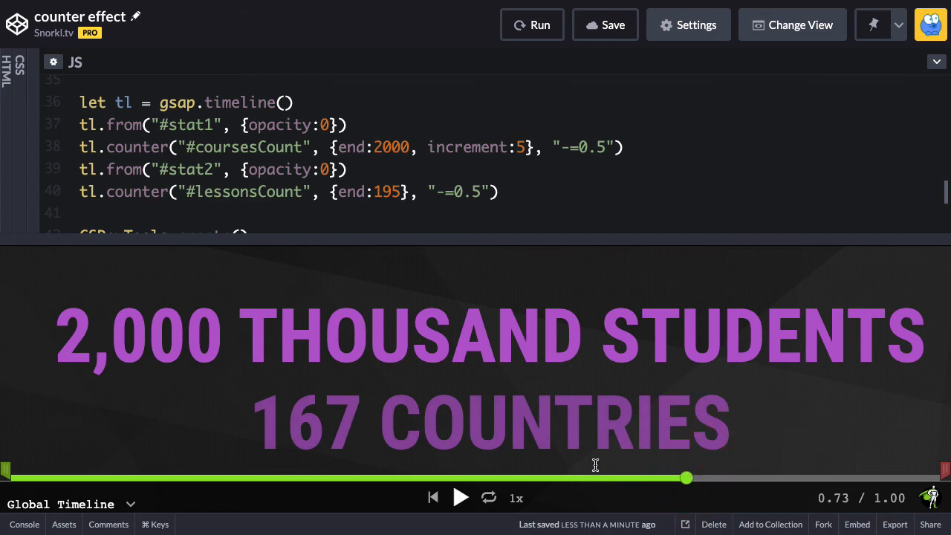
drag(684, 478, 746, 479)
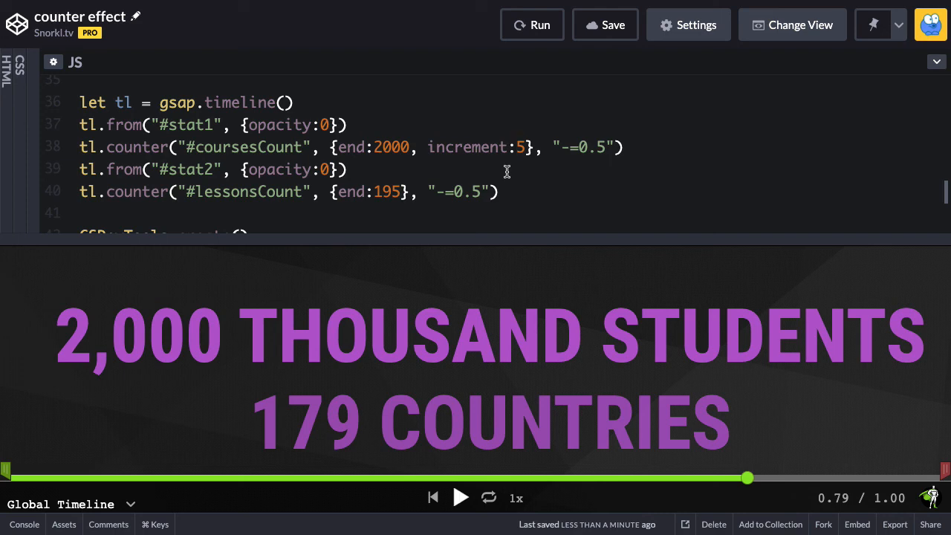
click(519, 147)
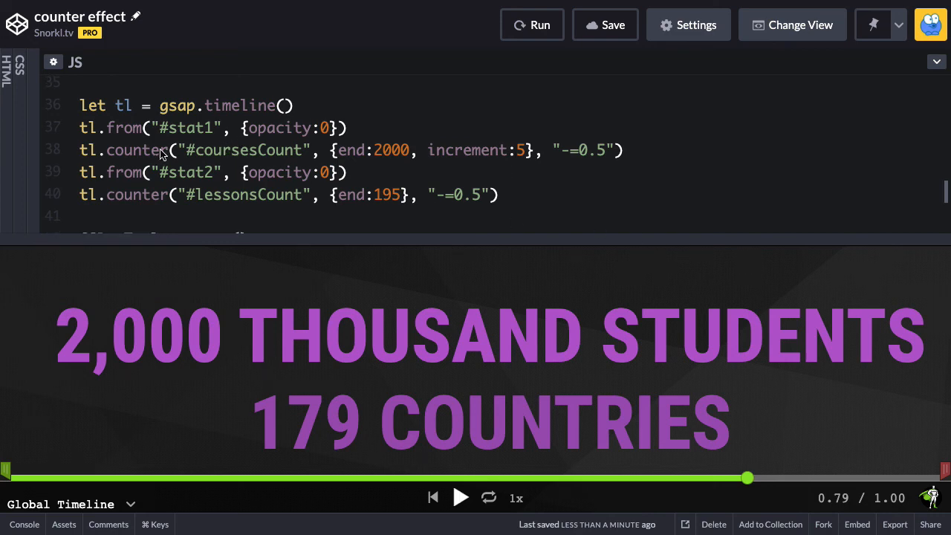
click(514, 150)
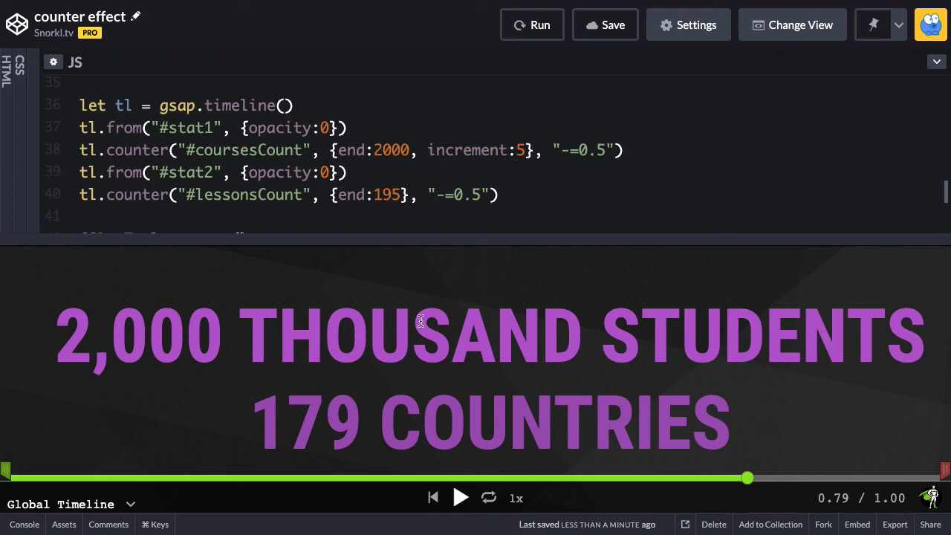
mouse_move(472, 356)
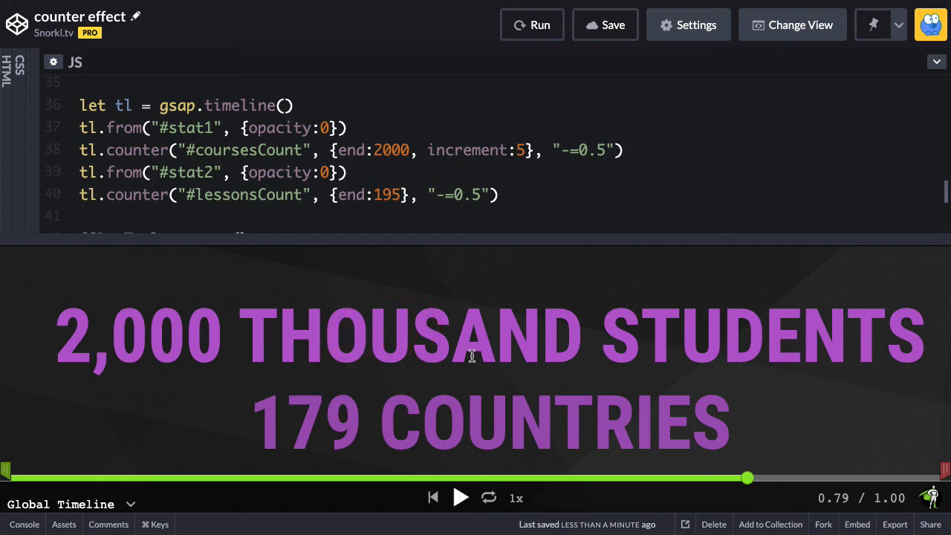